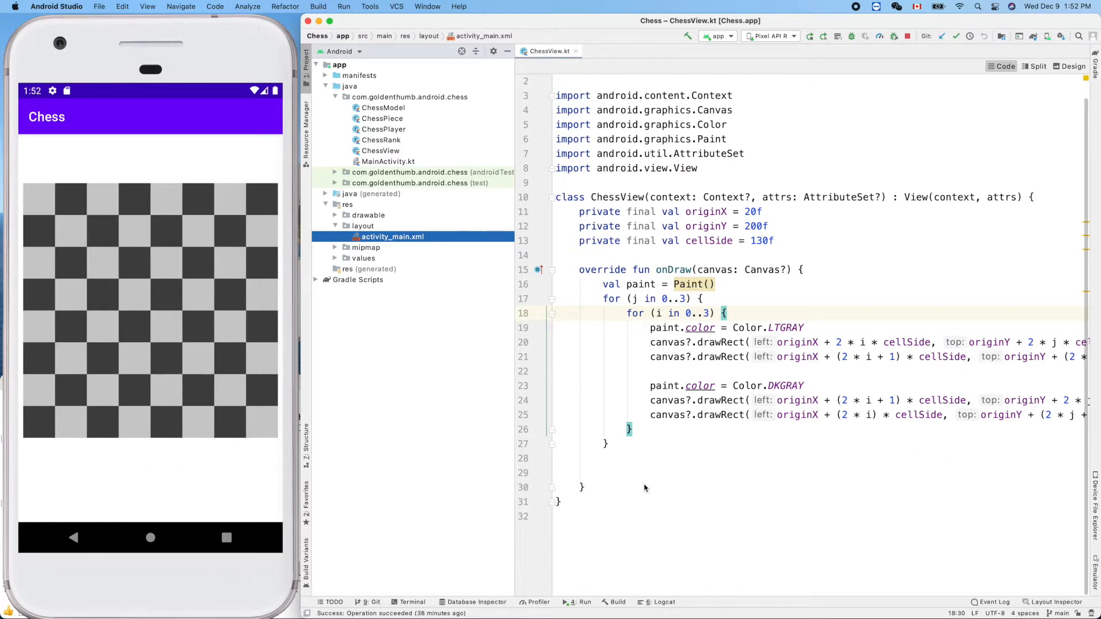
mouse_move(430, 425)
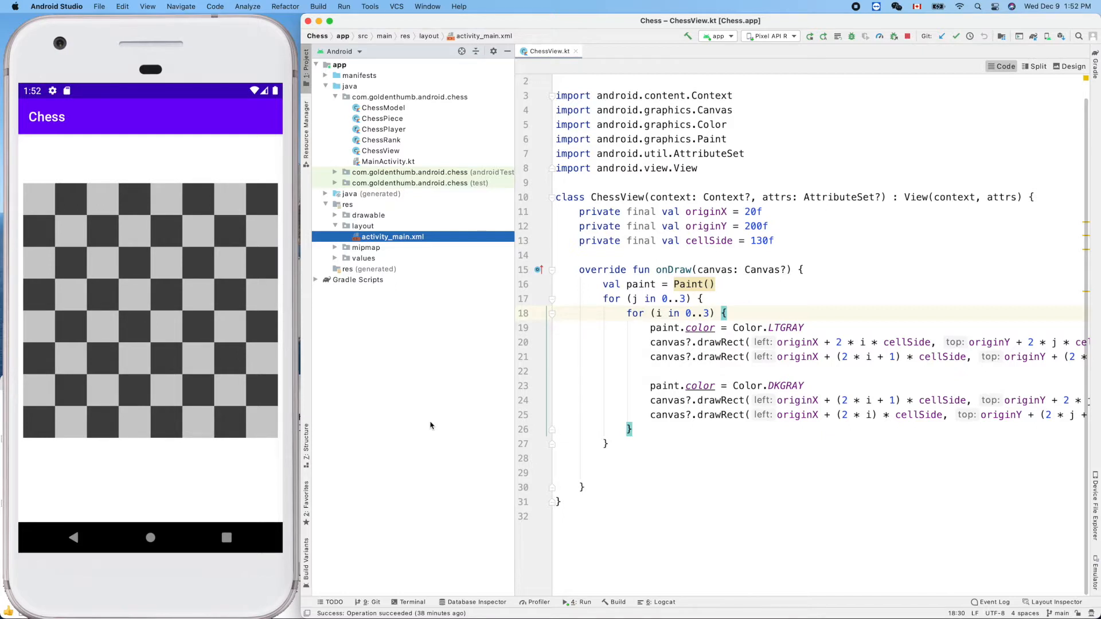
mouse_move(242, 364)
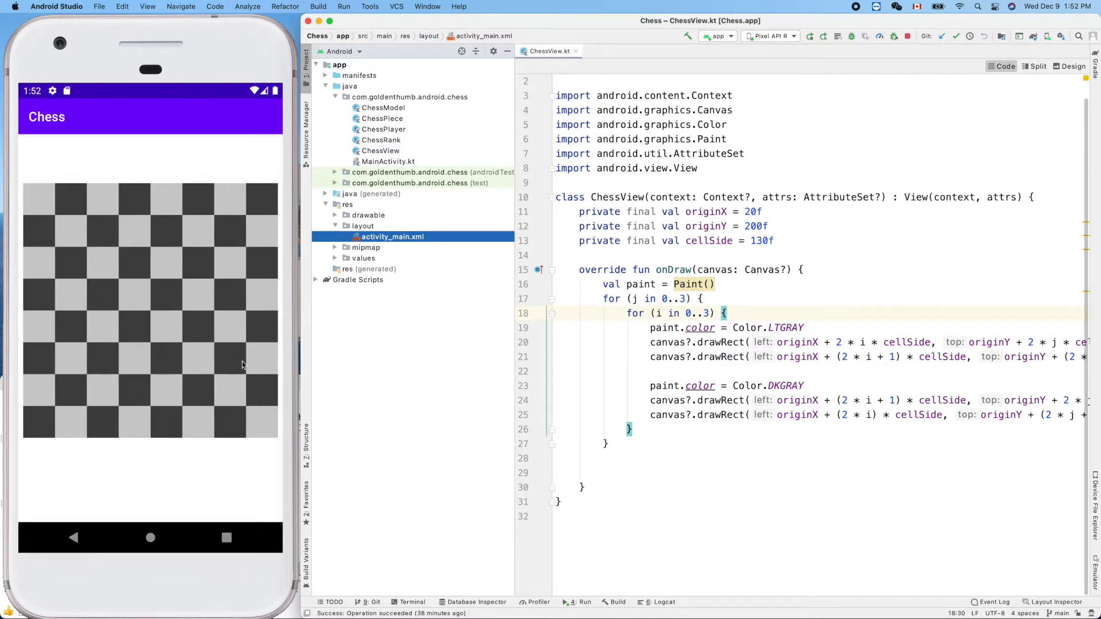
mouse_move(173, 247)
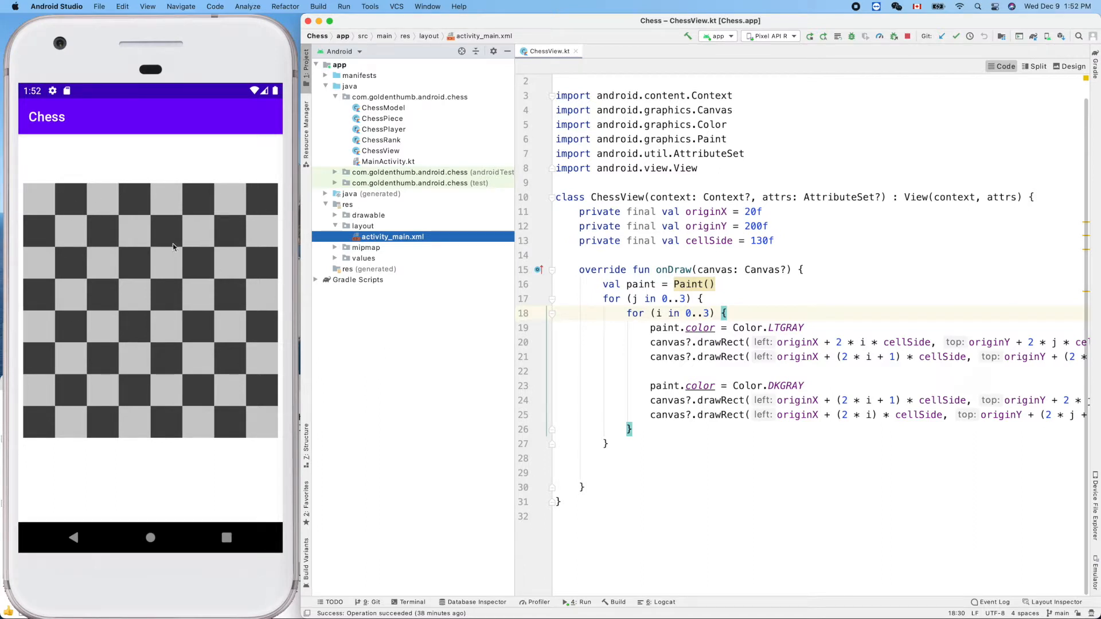
mouse_move(385, 365)
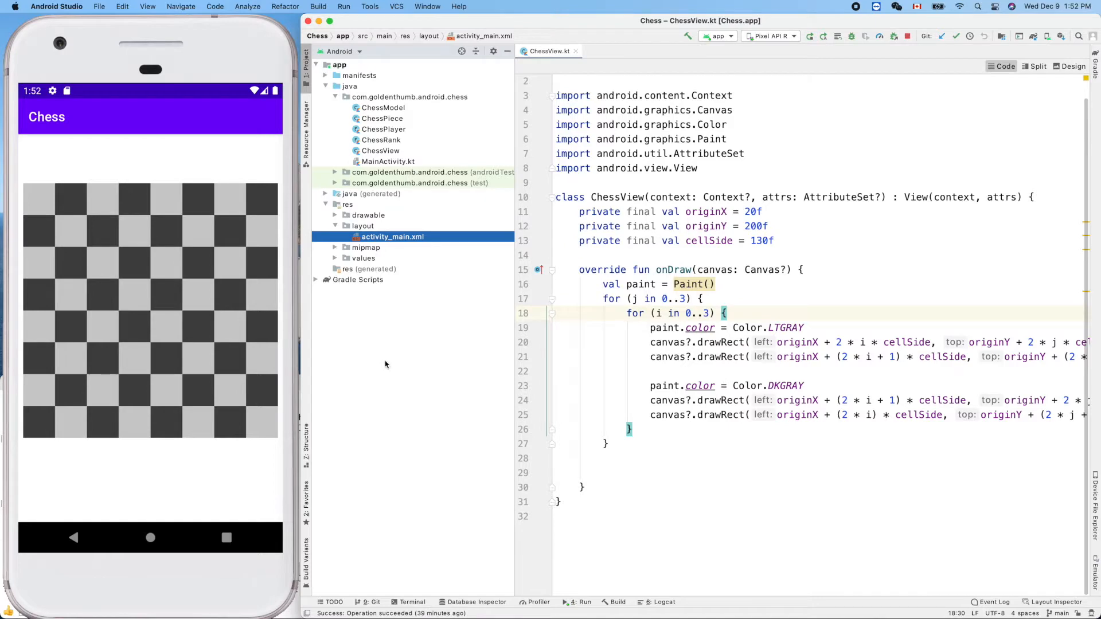
mouse_move(396, 360)
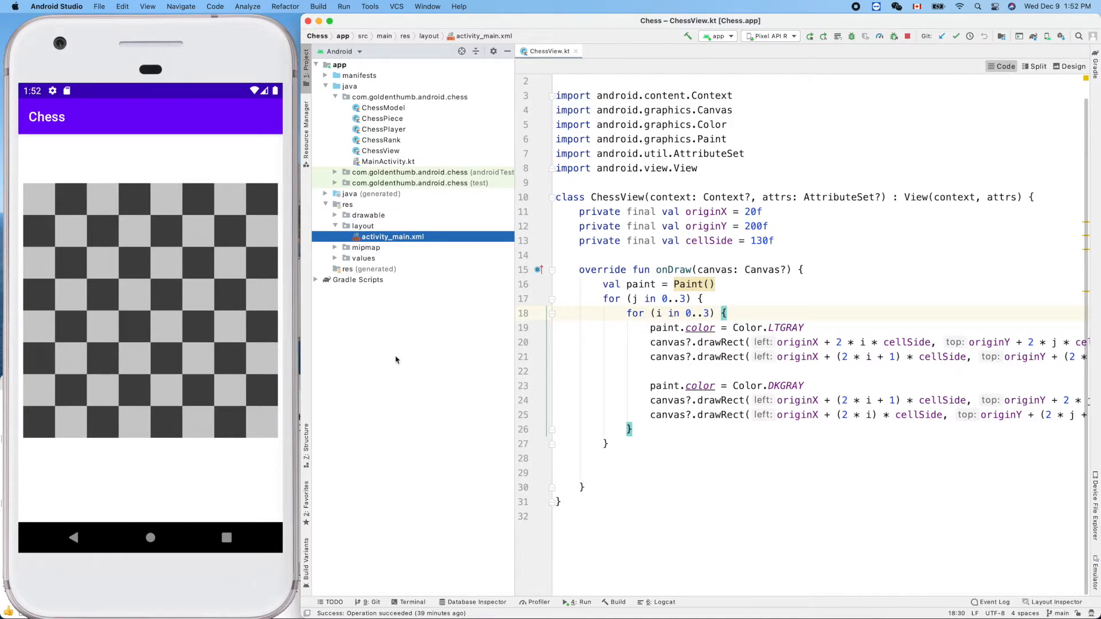
mouse_move(307, 64)
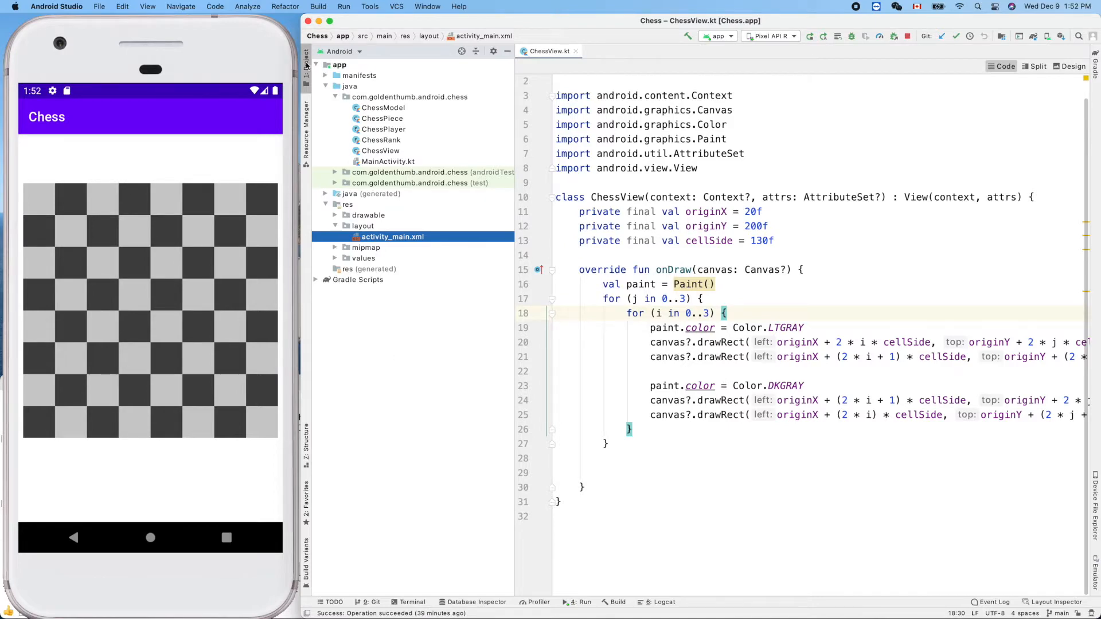
- Hide the project file tree to give the onDraw code more room
left_click(305, 60)
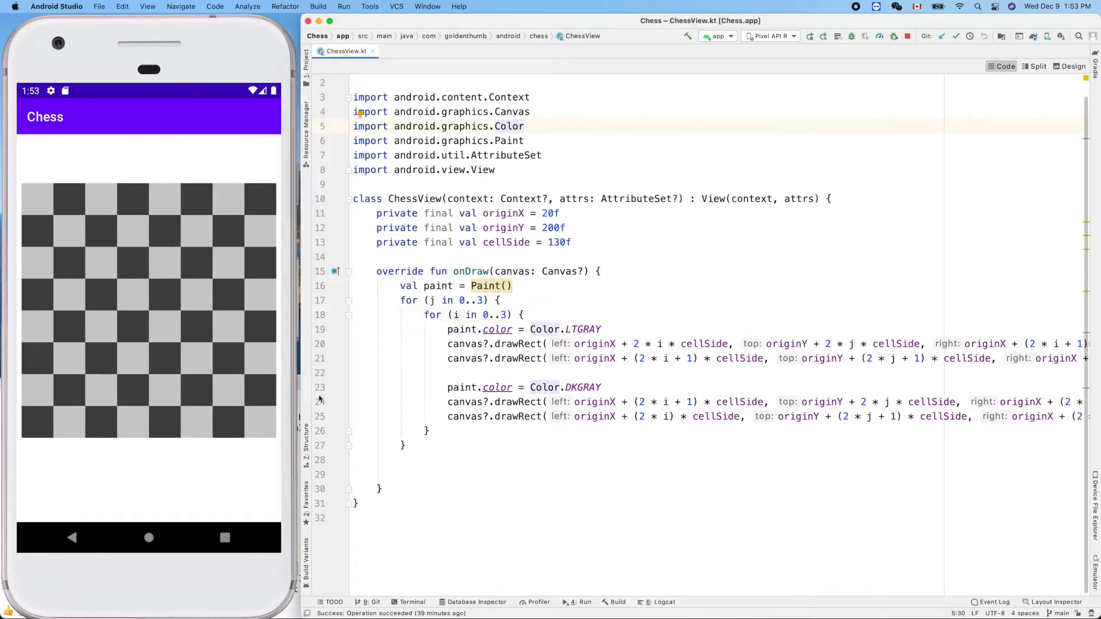
mouse_move(42, 430)
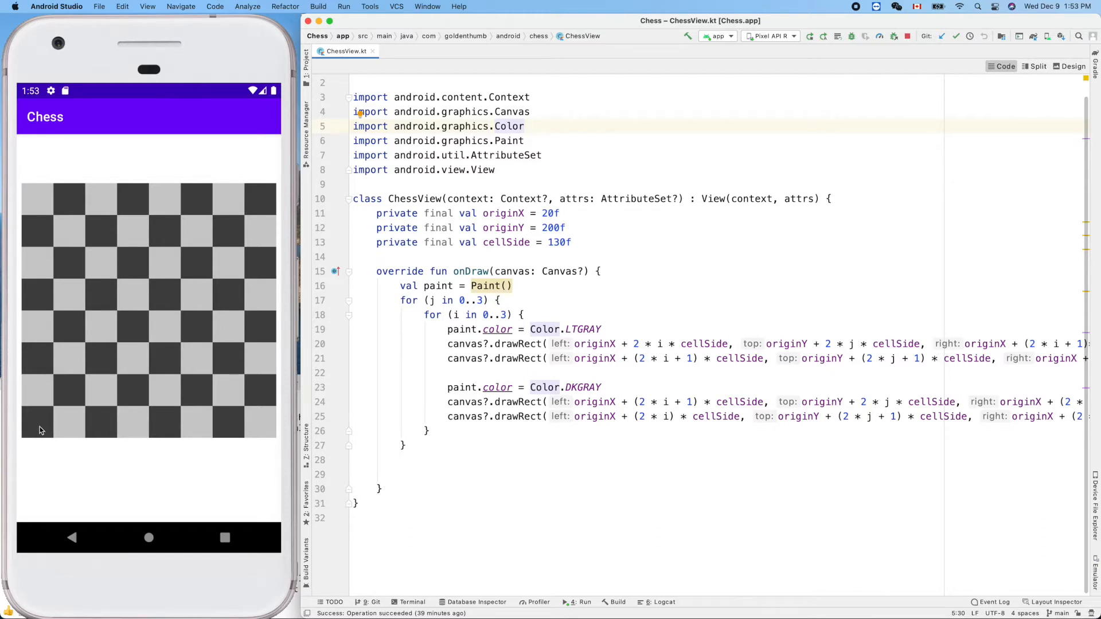
mouse_move(43, 429)
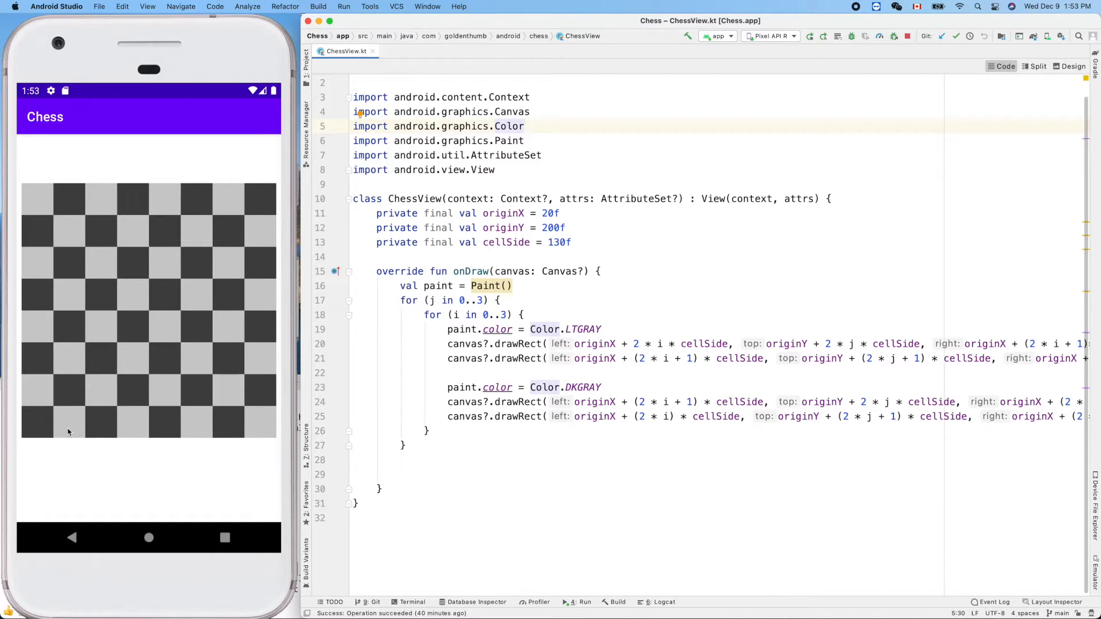
mouse_move(87, 433)
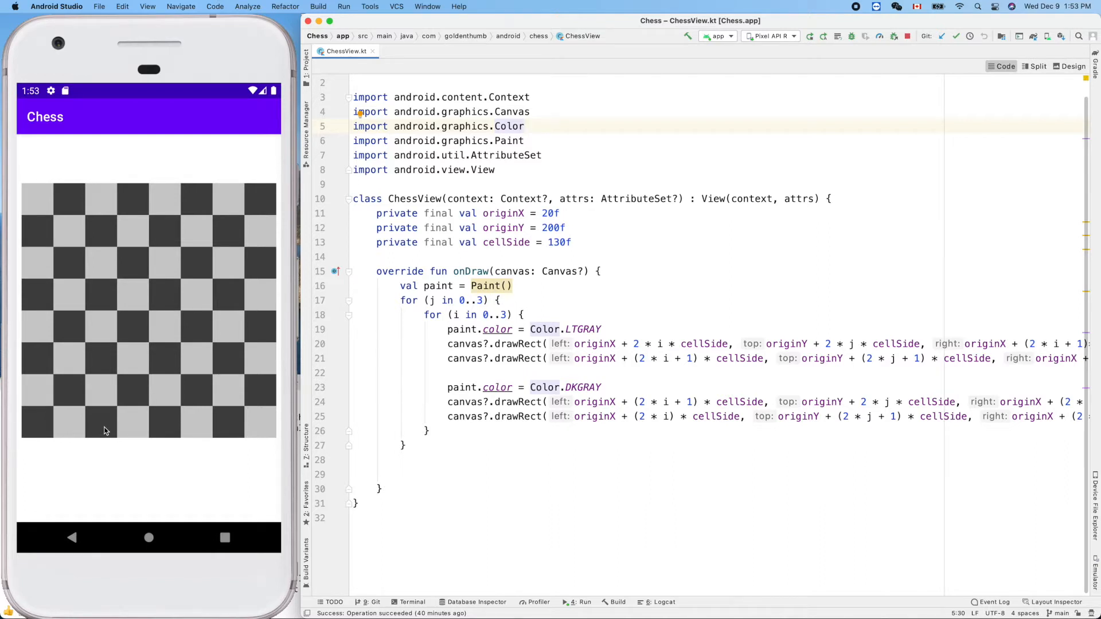
mouse_move(142, 429)
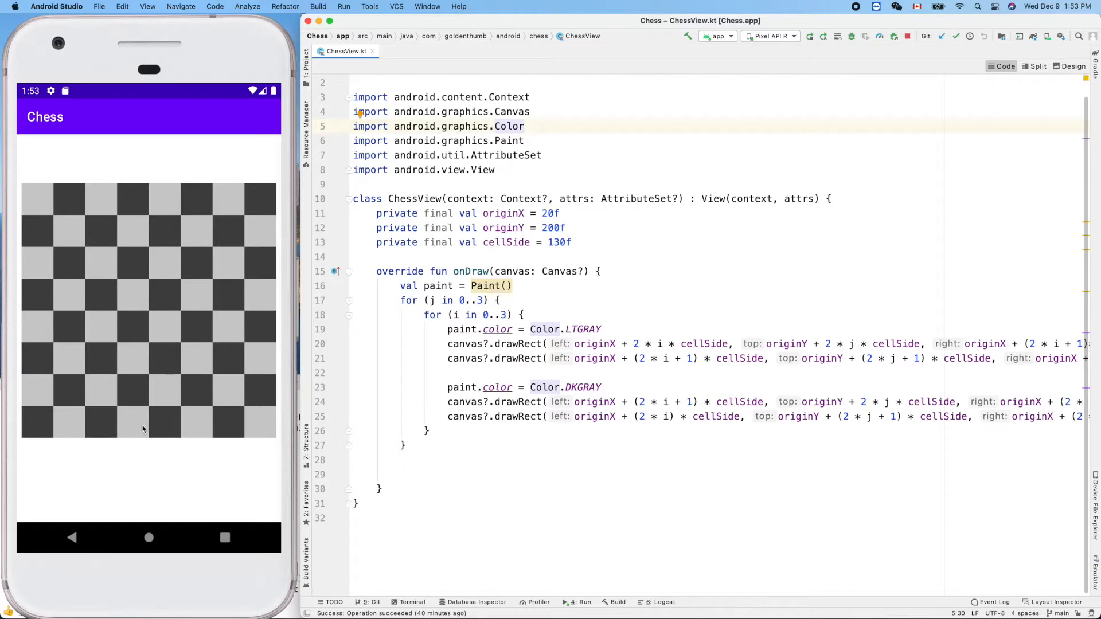
mouse_move(96, 431)
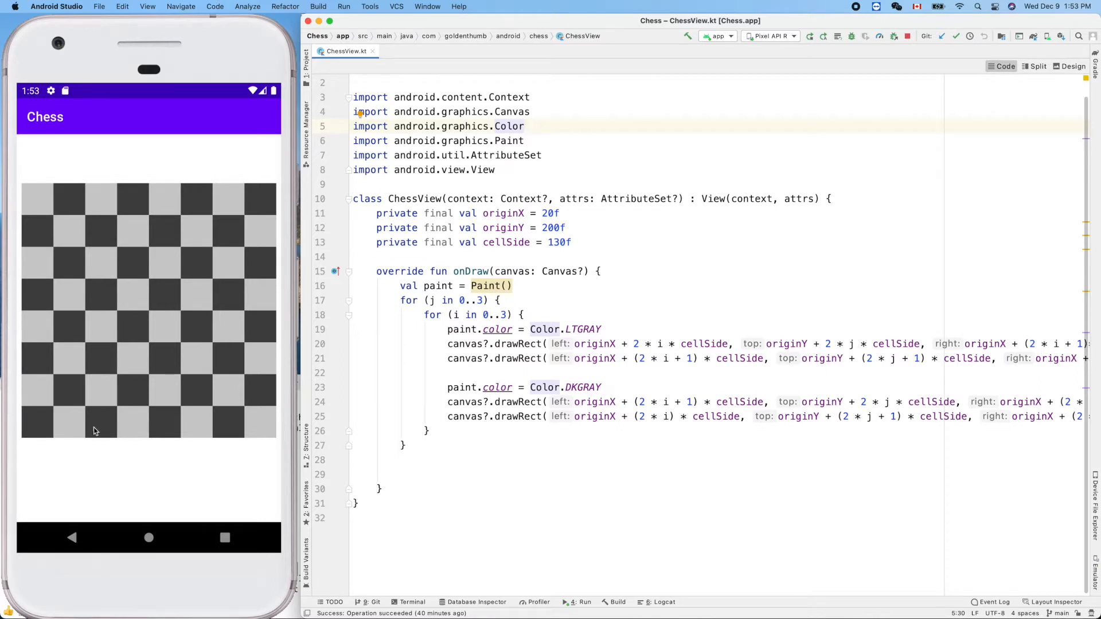
mouse_move(40, 393)
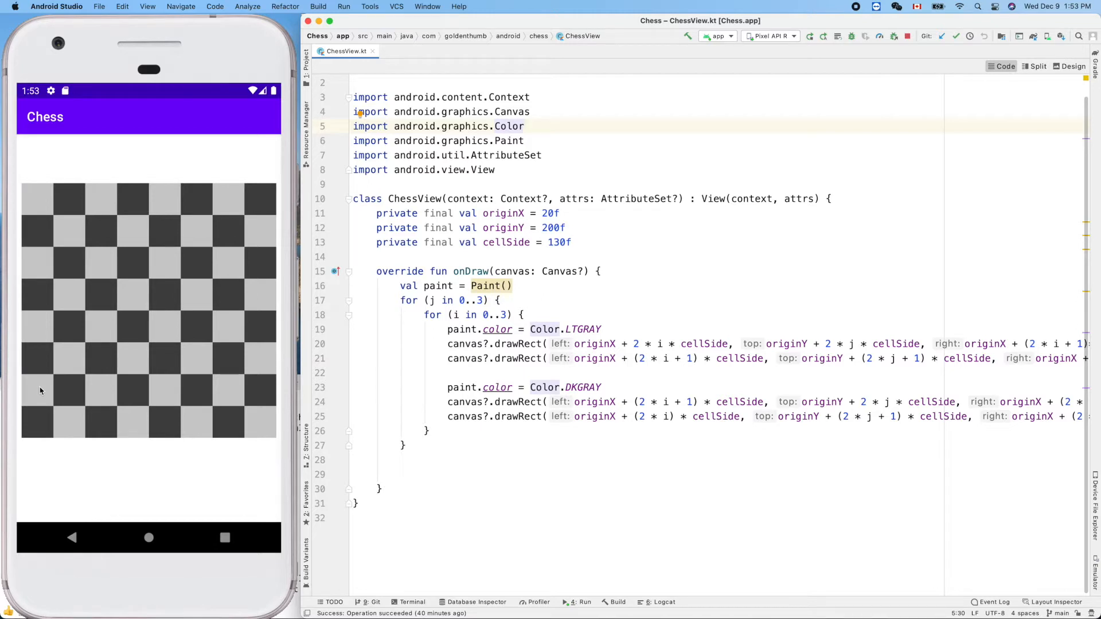
mouse_move(70, 395)
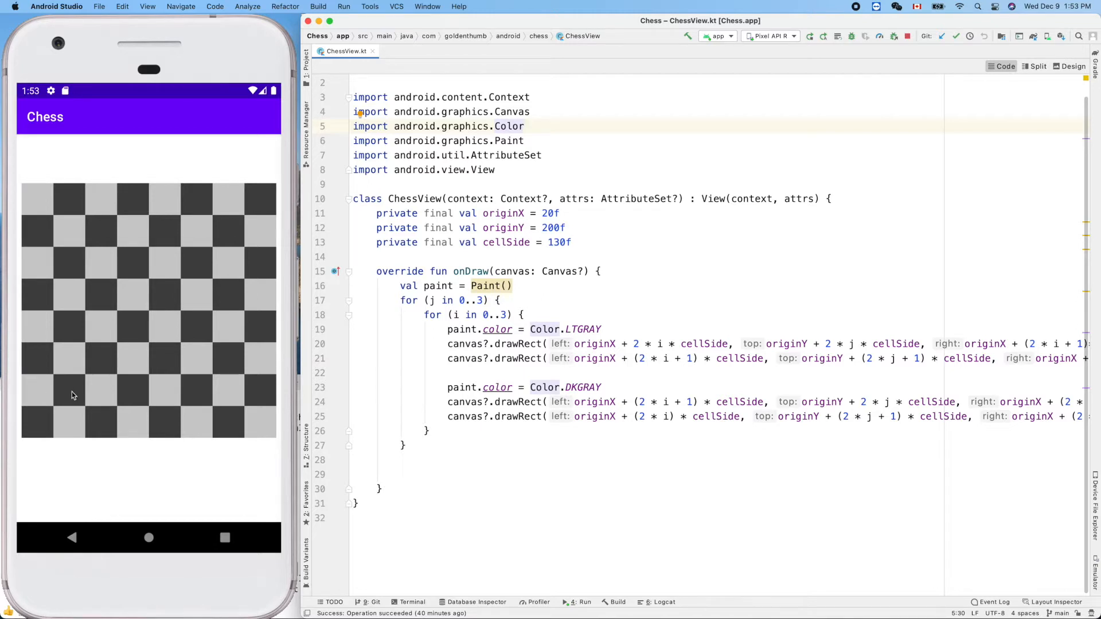
mouse_move(108, 396)
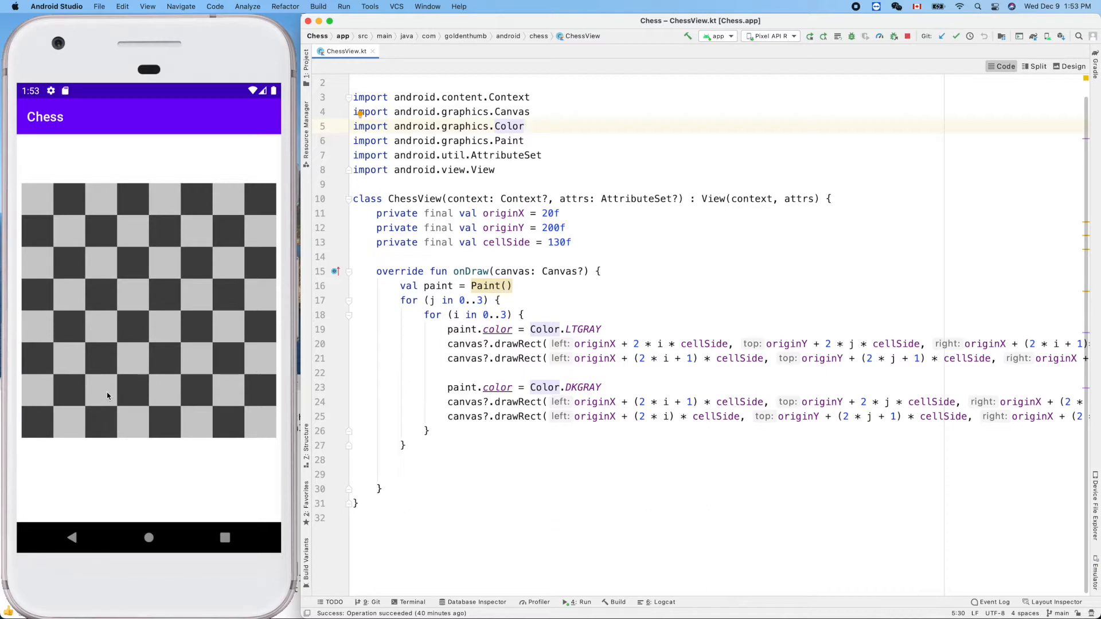
mouse_move(102, 393)
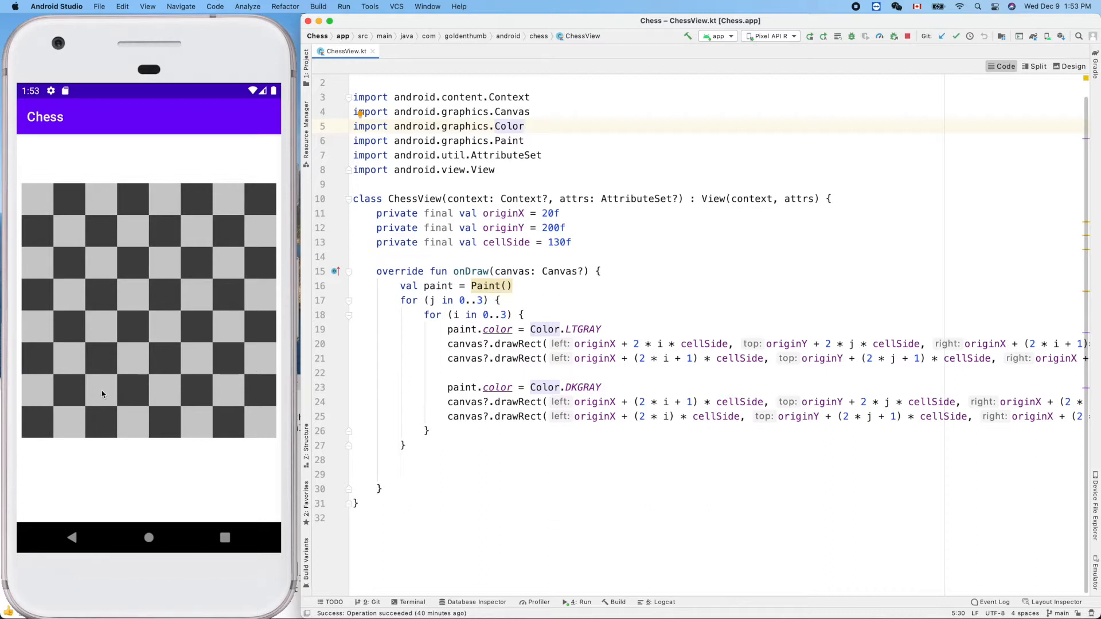
mouse_move(104, 393)
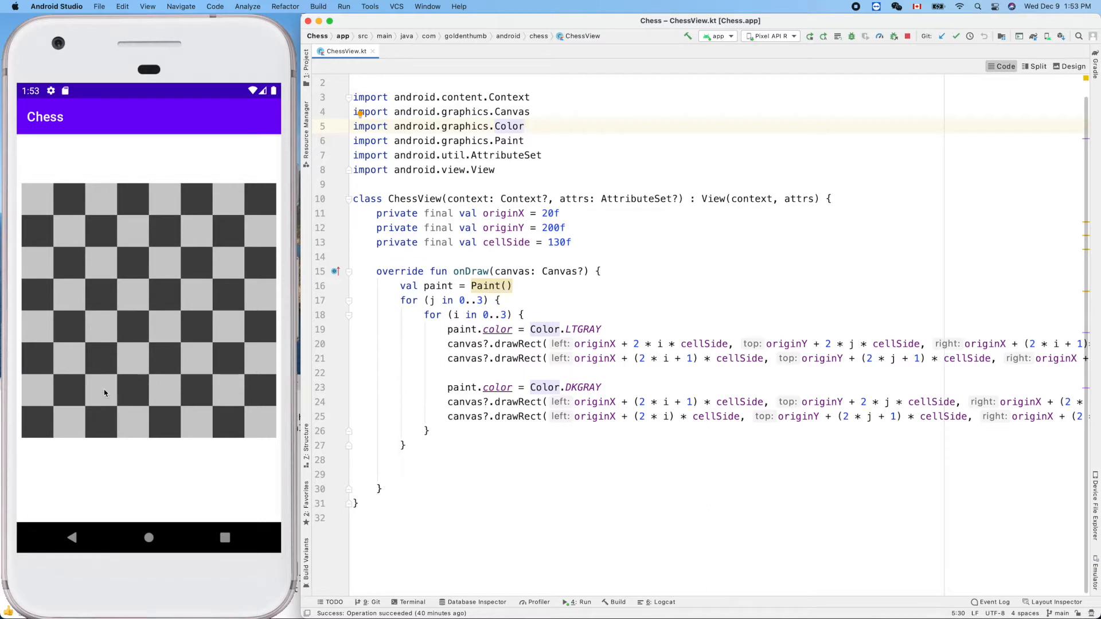
mouse_move(135, 395)
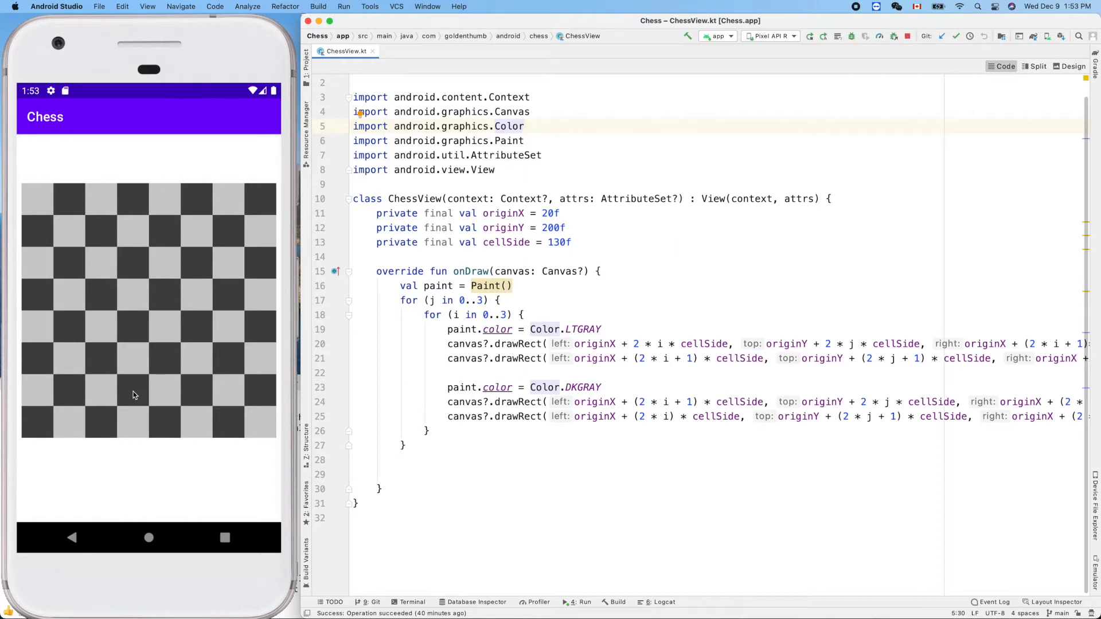
mouse_move(147, 394)
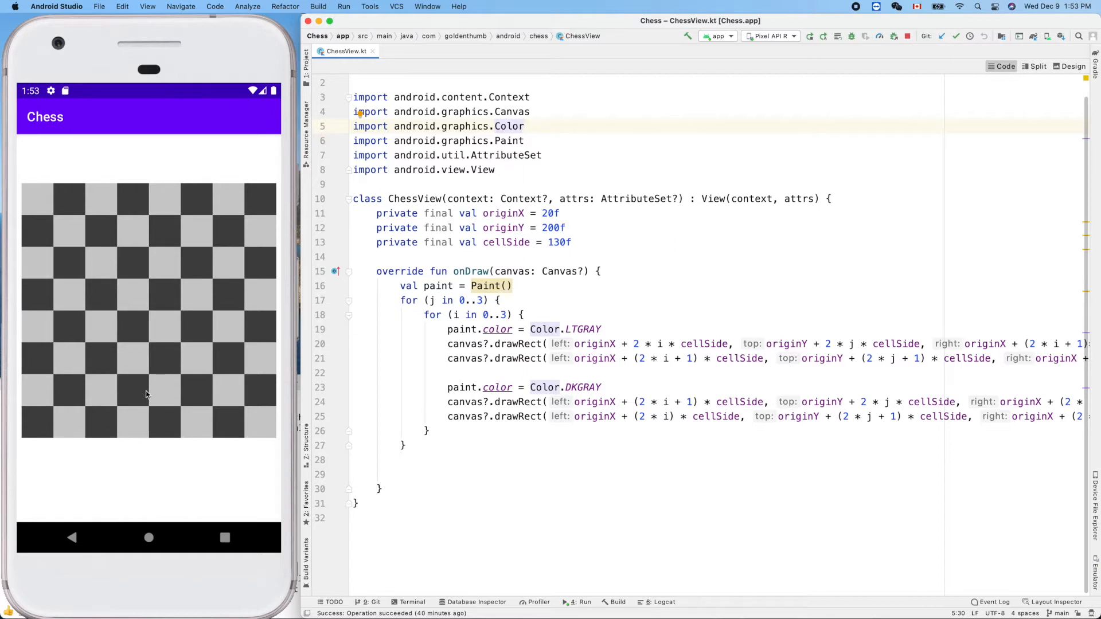
mouse_move(185, 402)
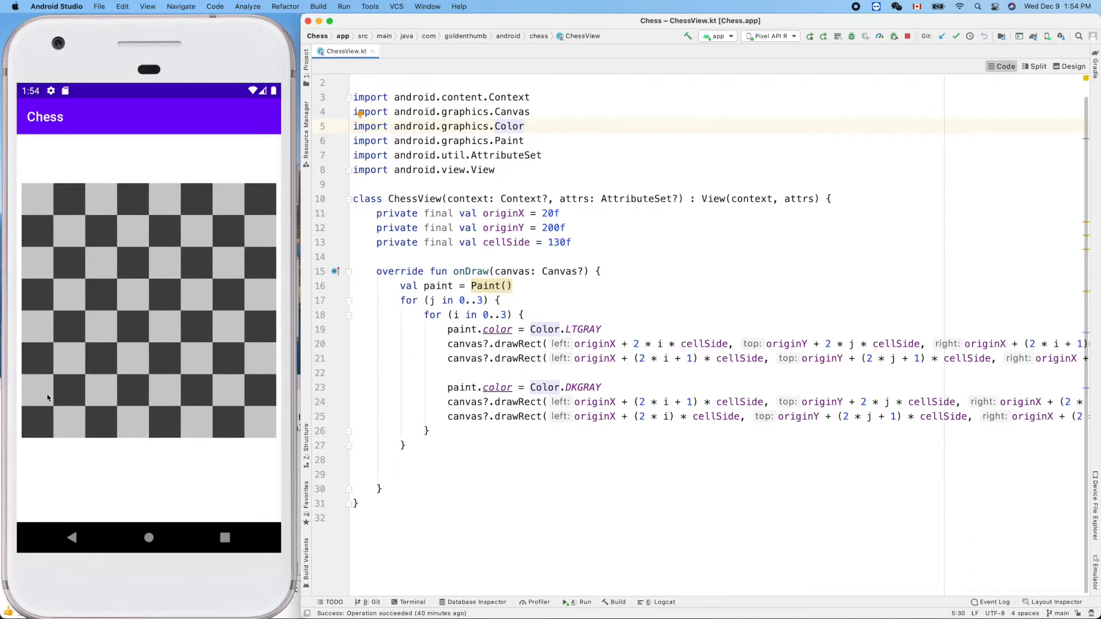
mouse_move(139, 401)
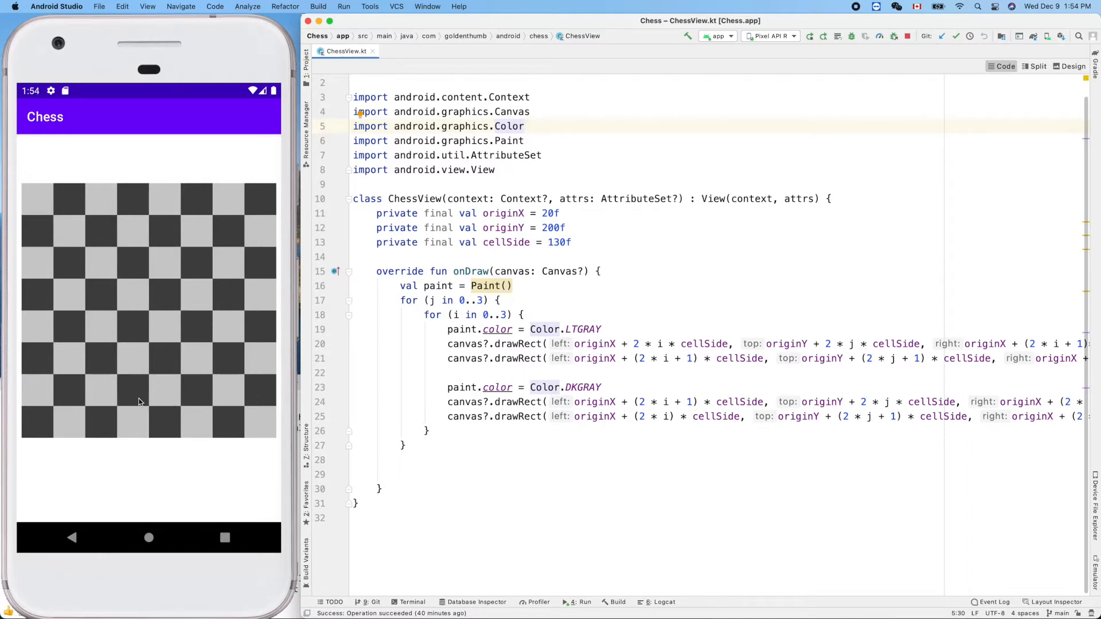
mouse_move(40, 401)
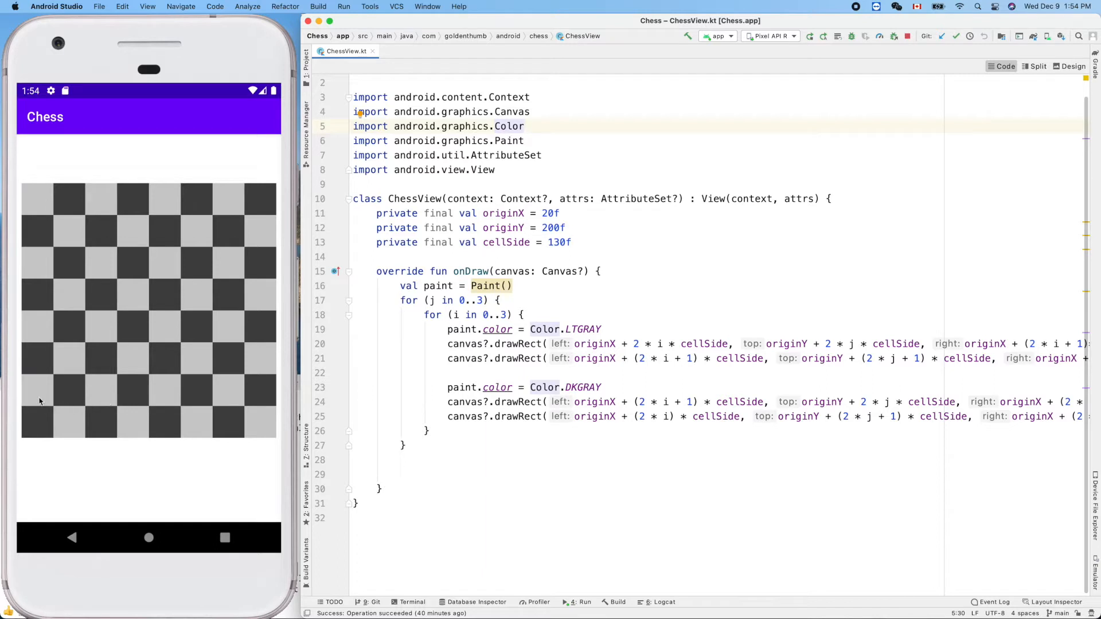
mouse_move(108, 398)
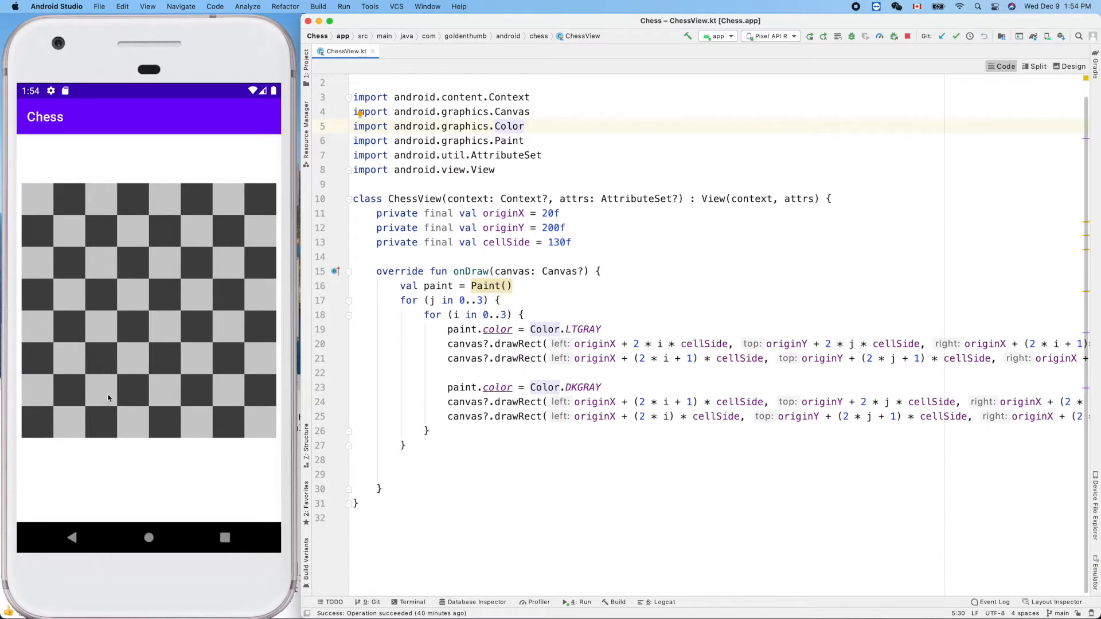
mouse_move(184, 393)
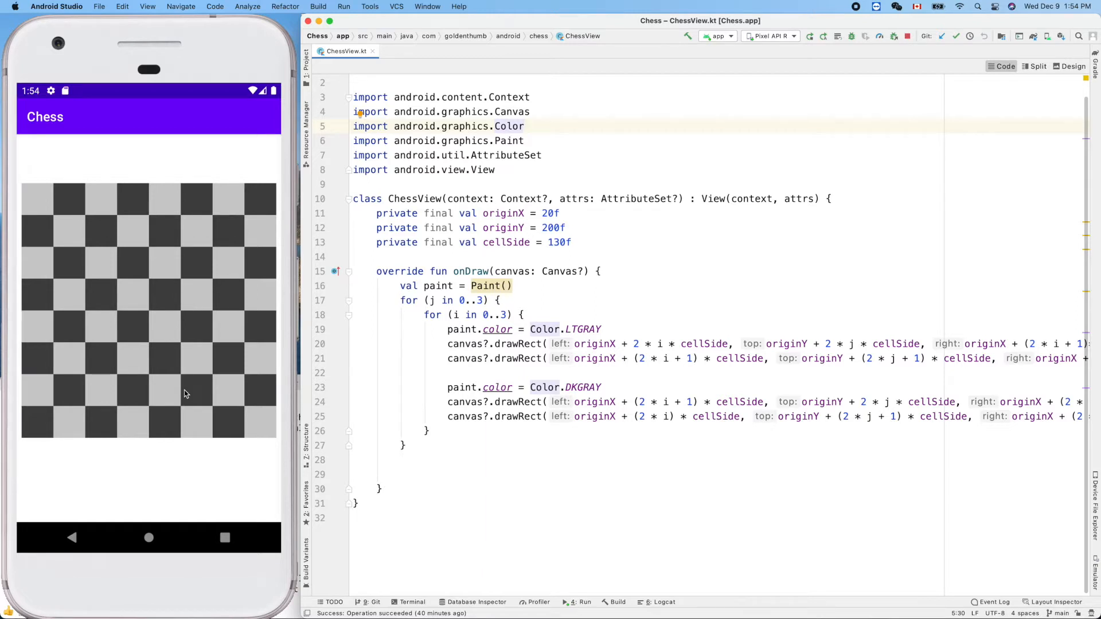
mouse_move(76, 420)
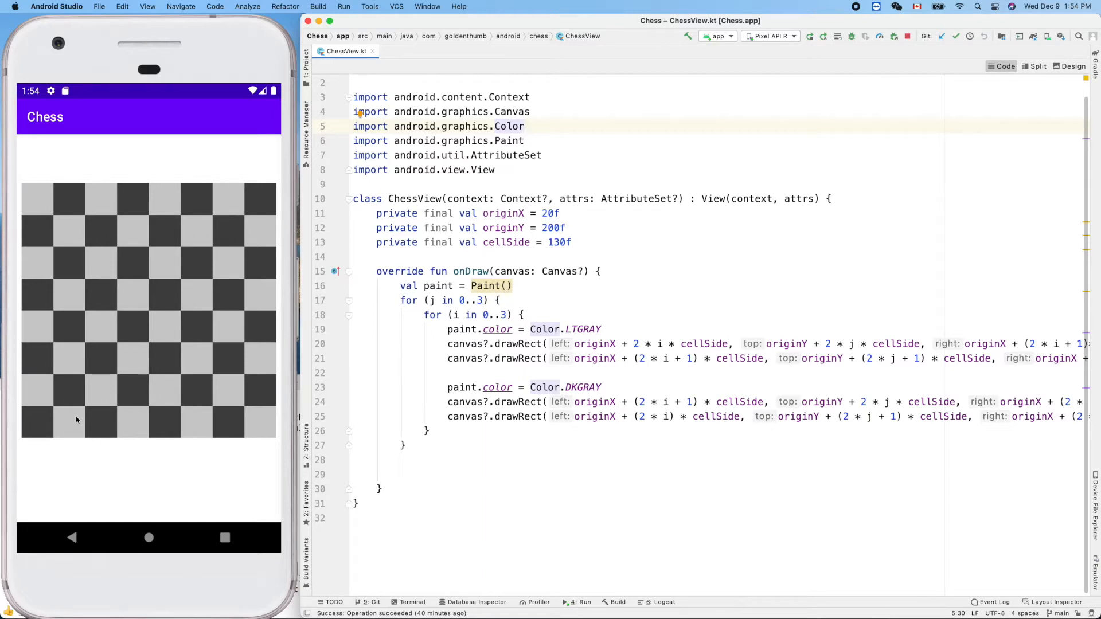
mouse_move(45, 427)
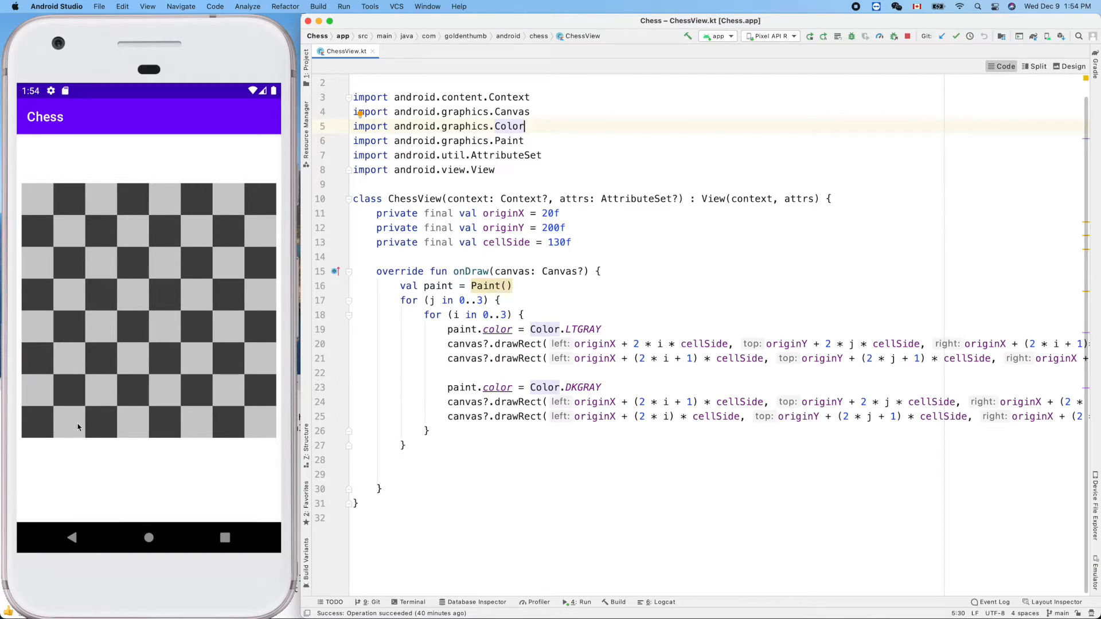
mouse_move(83, 426)
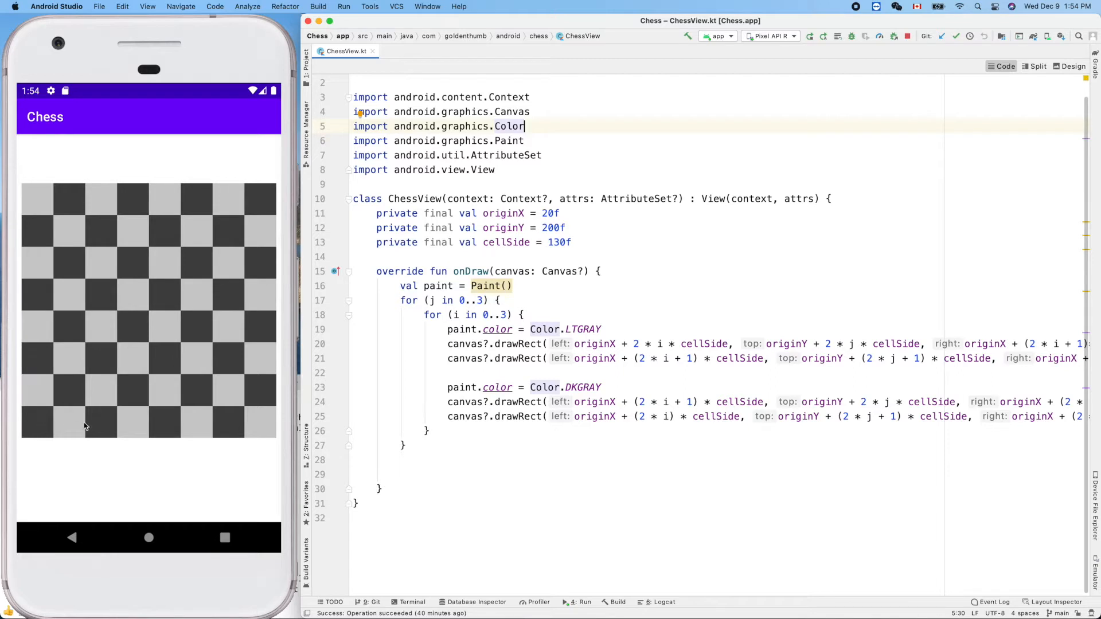
mouse_move(73, 427)
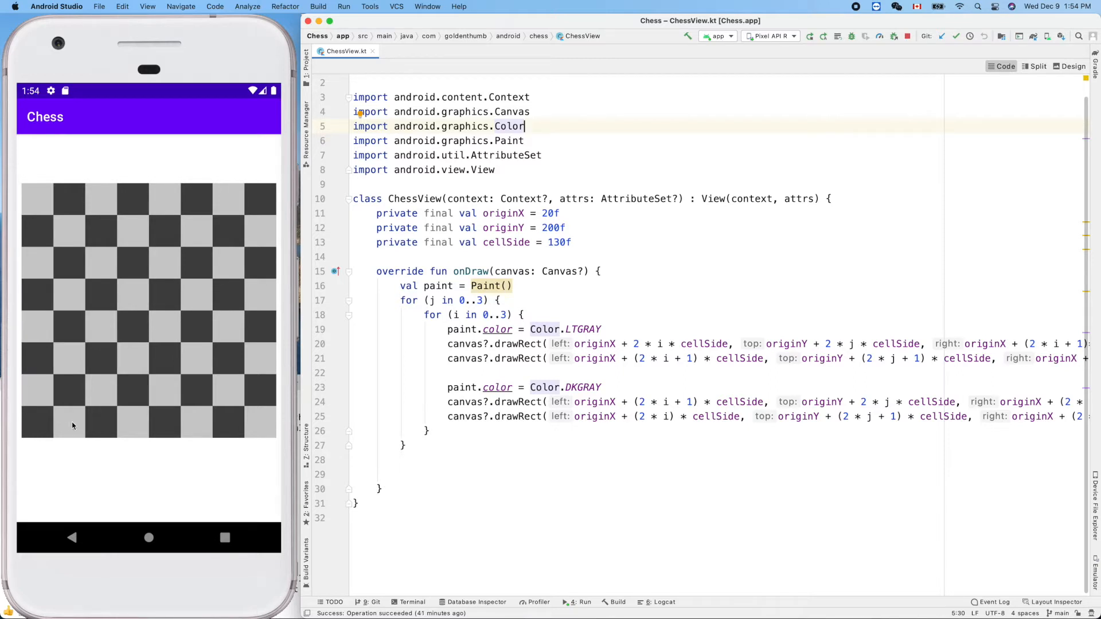
mouse_move(47, 427)
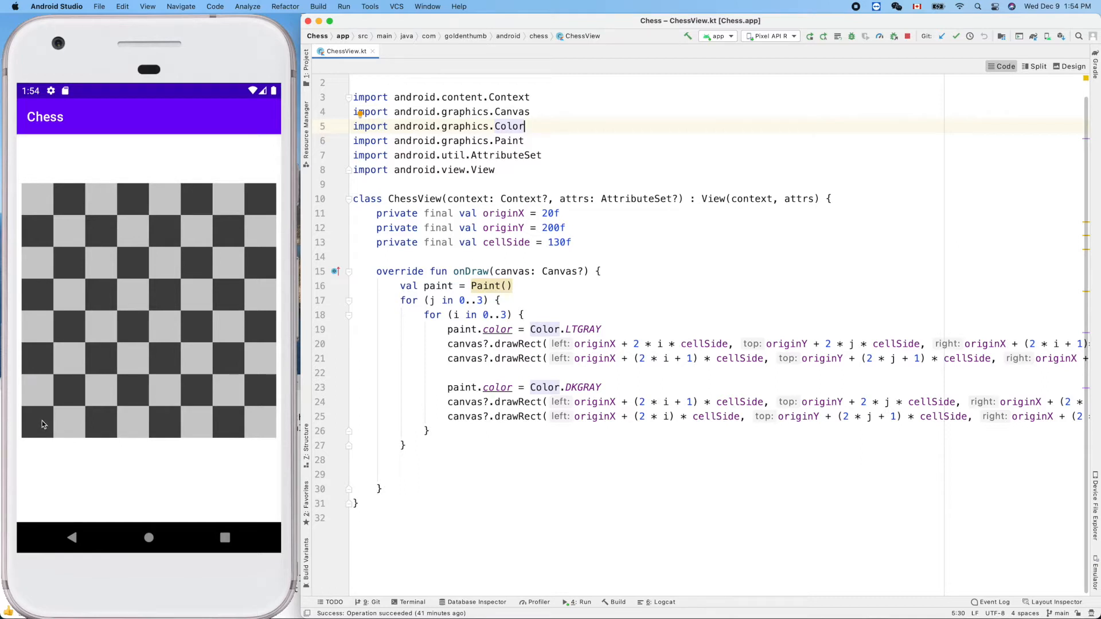
mouse_move(43, 425)
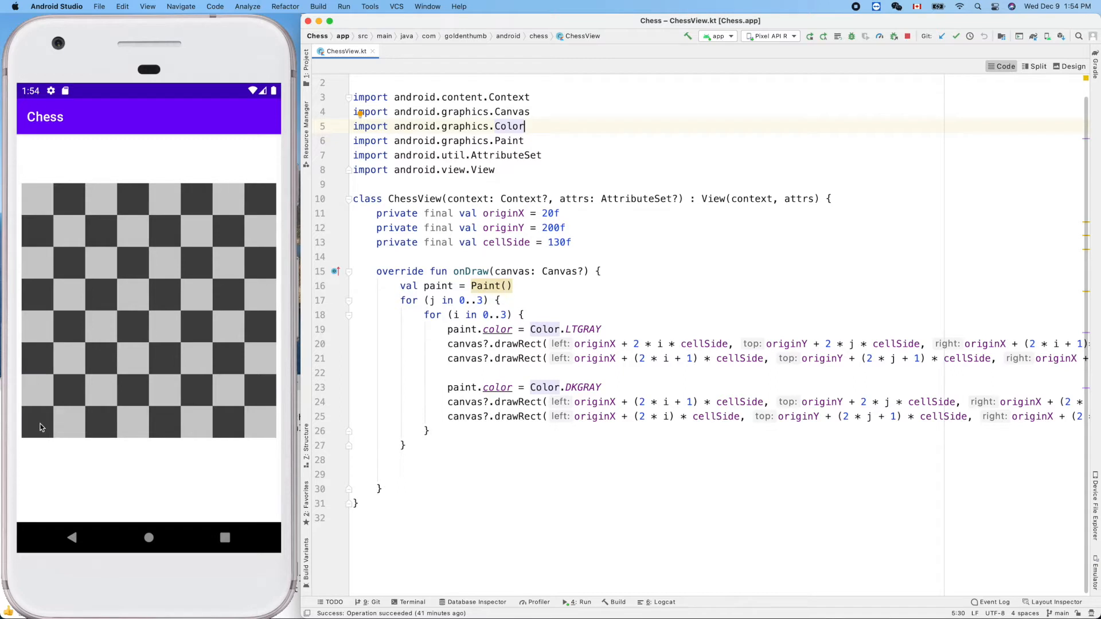
mouse_move(72, 427)
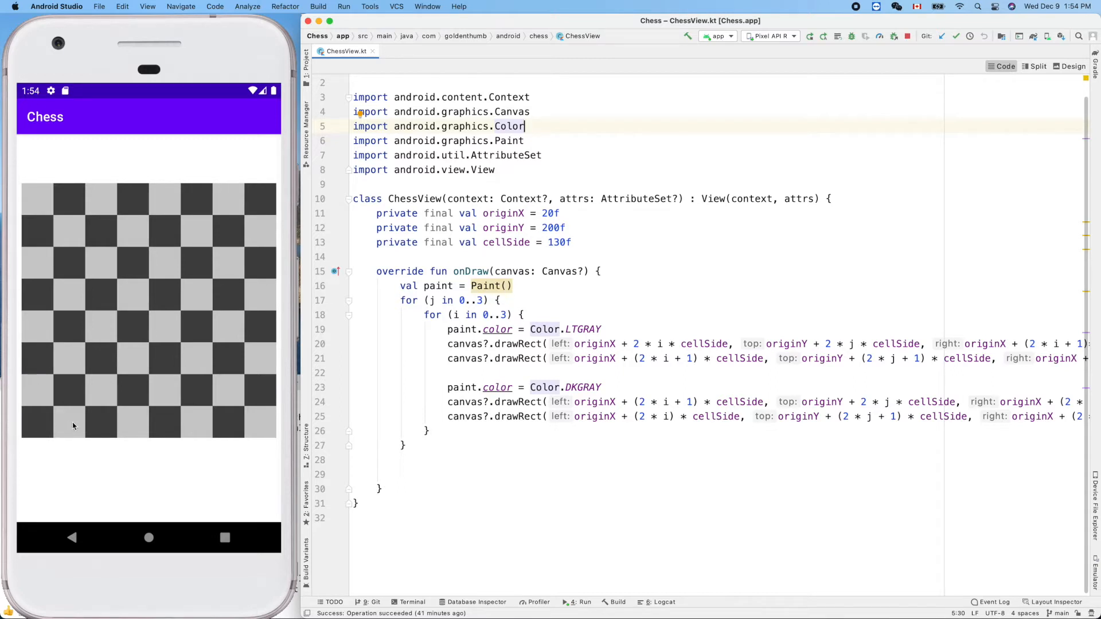
mouse_move(76, 427)
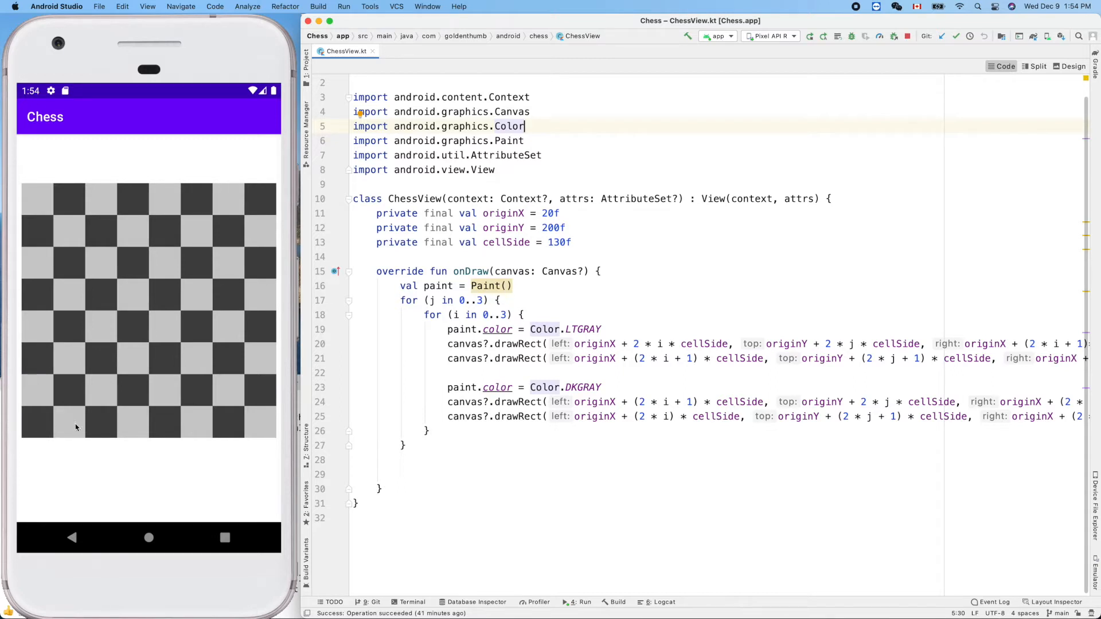
mouse_move(89, 427)
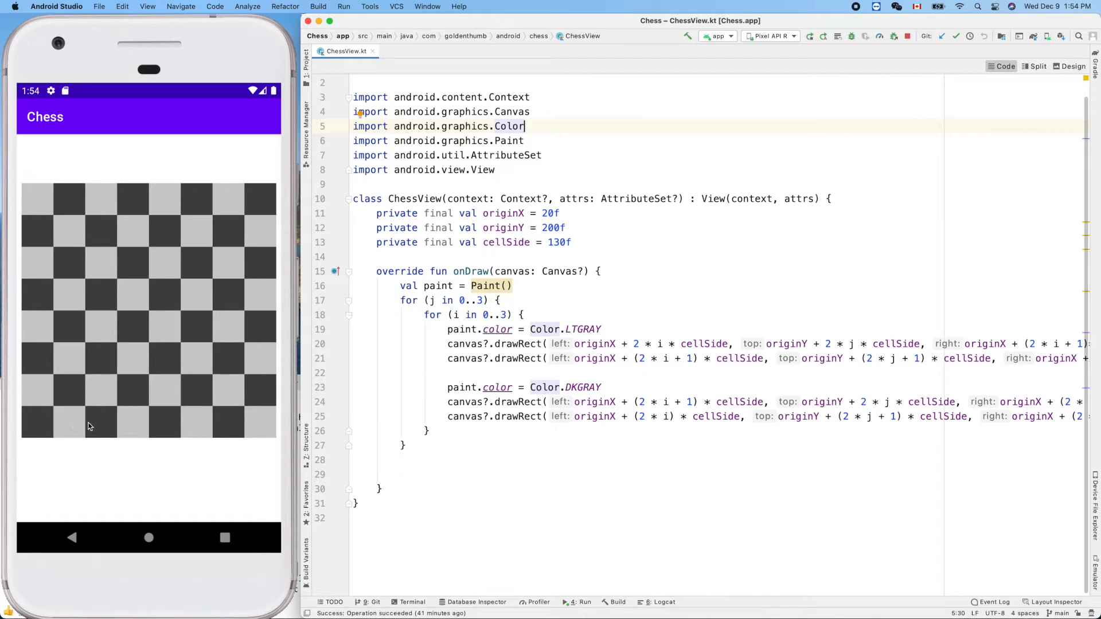
mouse_move(102, 429)
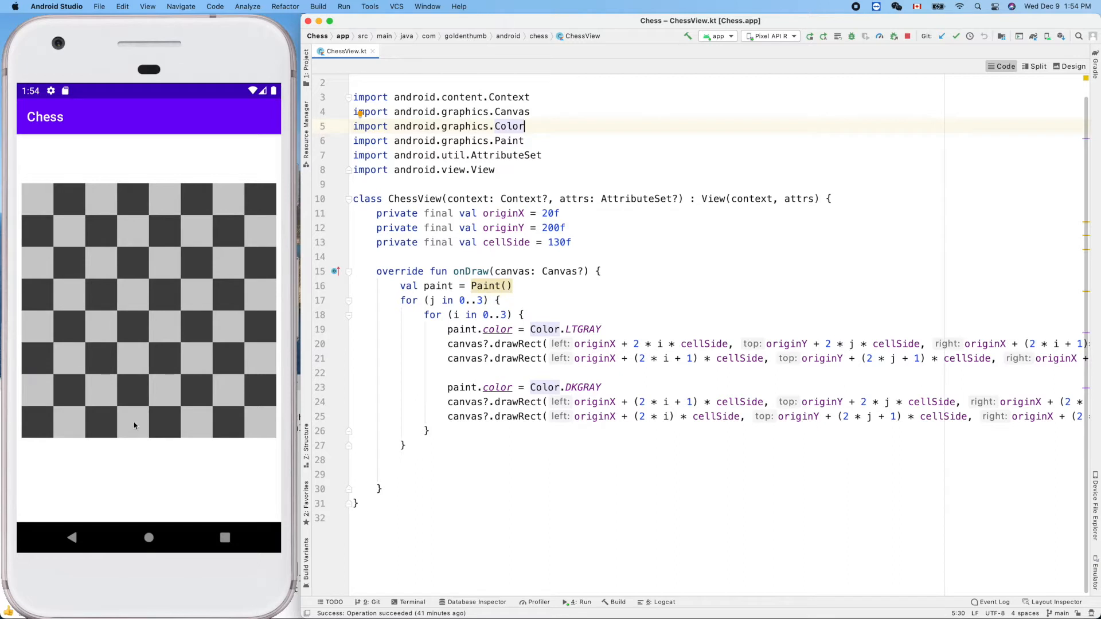
mouse_move(110, 358)
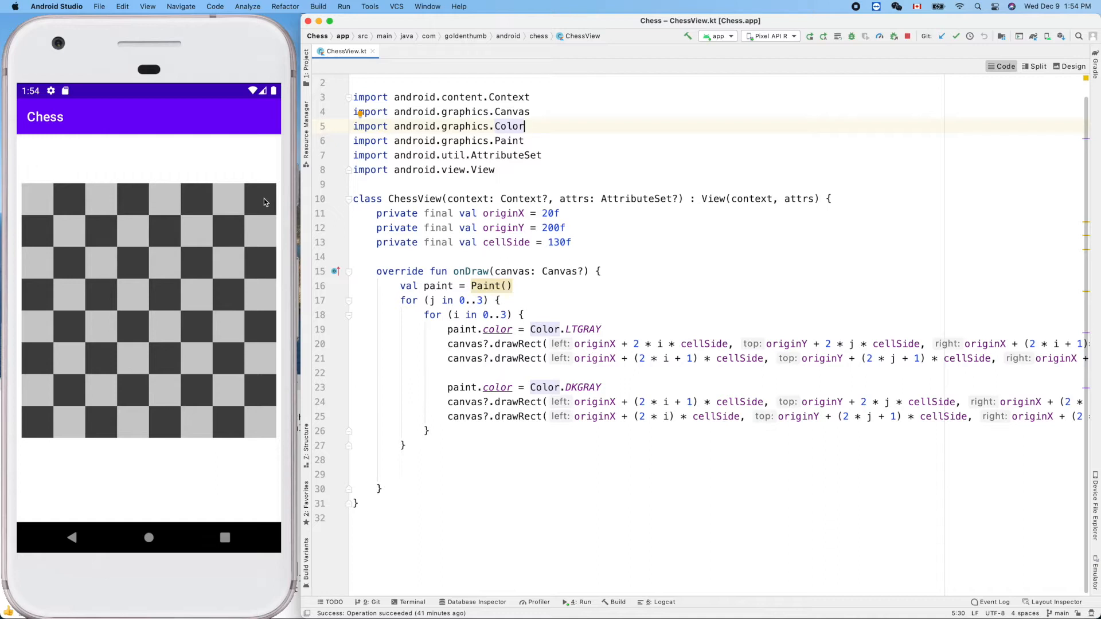
mouse_move(260, 209)
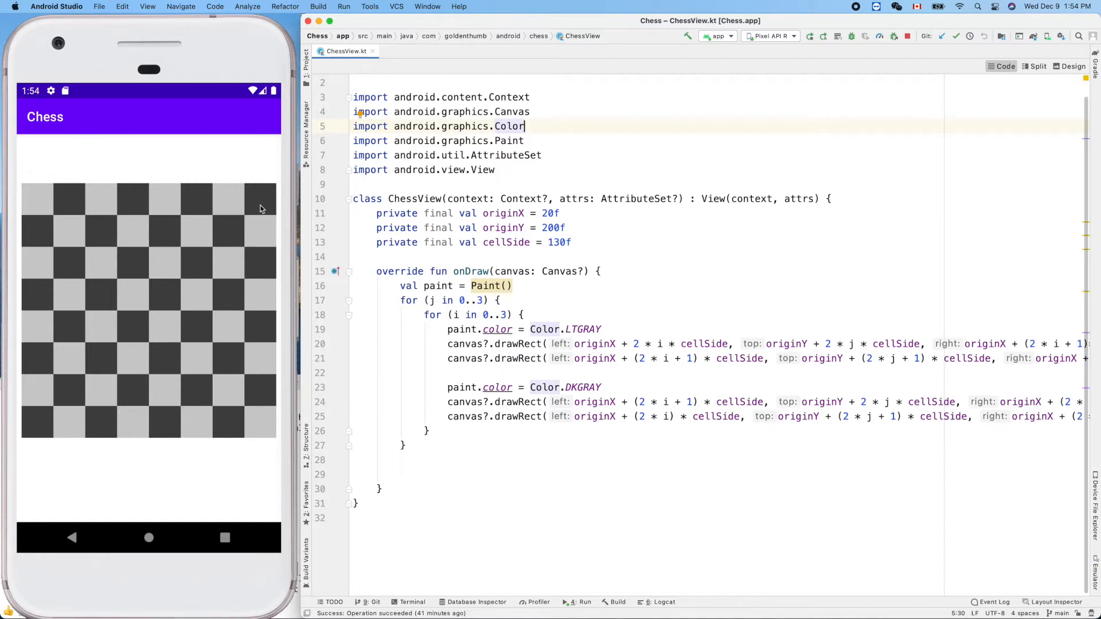
mouse_move(262, 231)
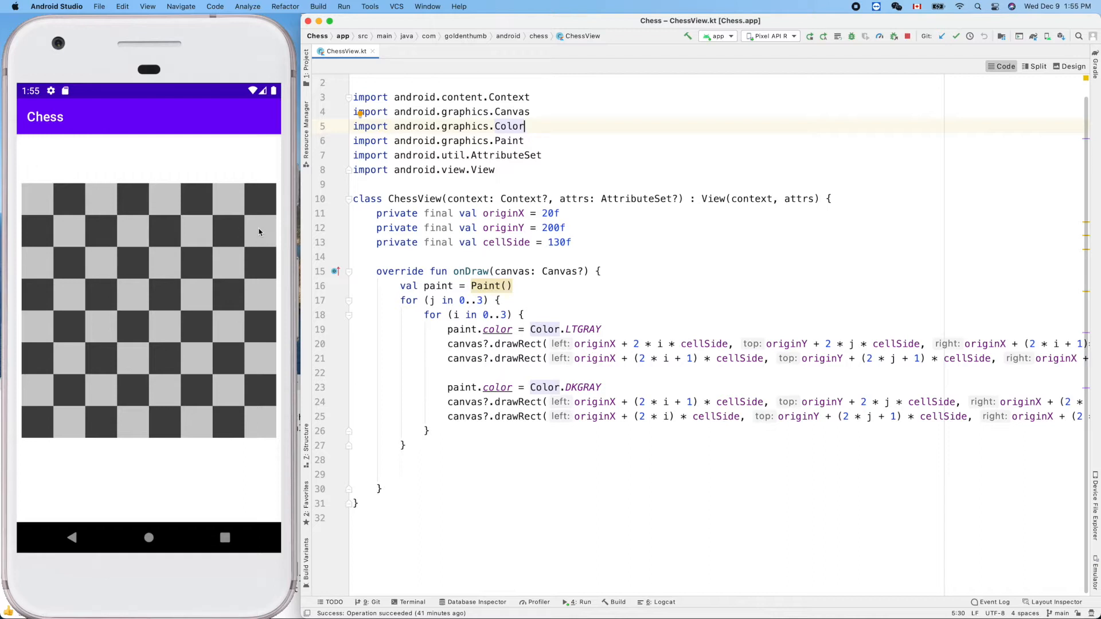
mouse_move(631, 317)
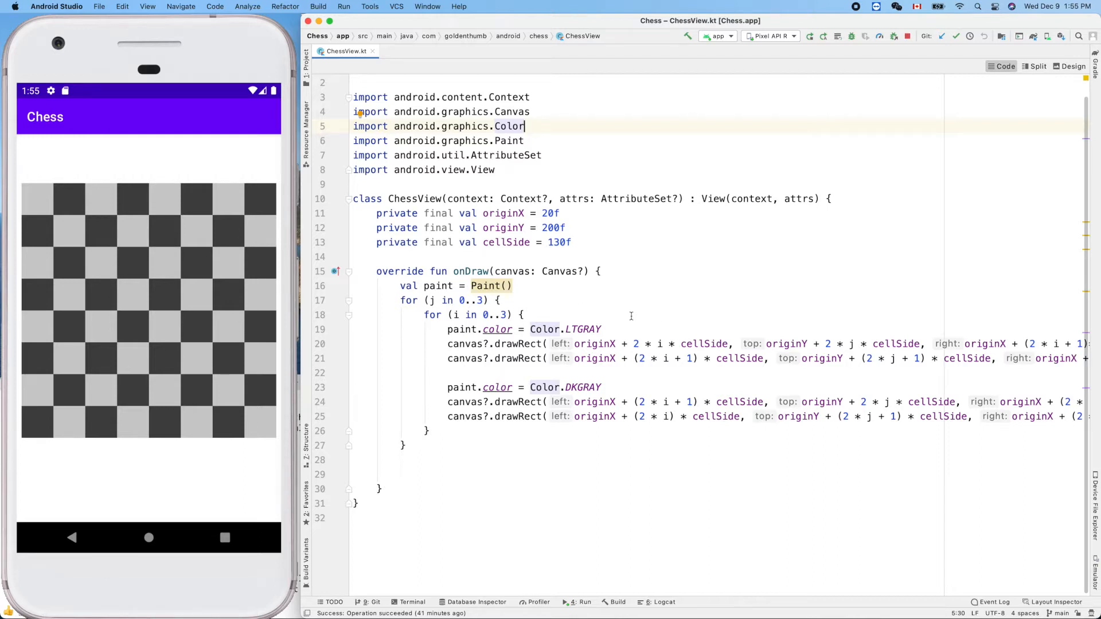
mouse_move(489, 317)
type("7")
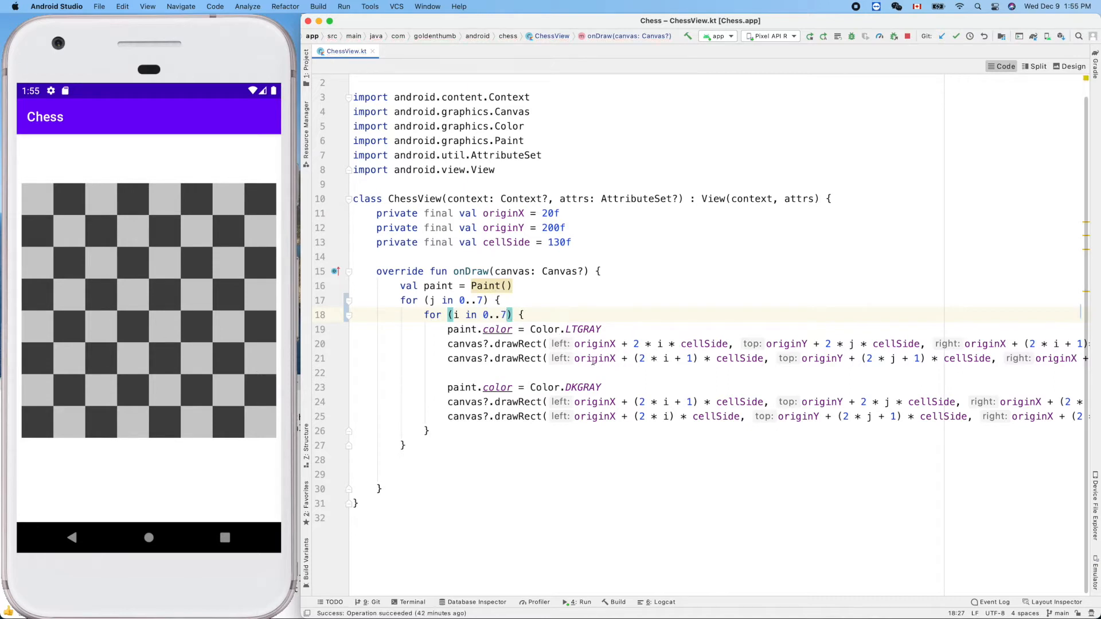
mouse_move(672, 344)
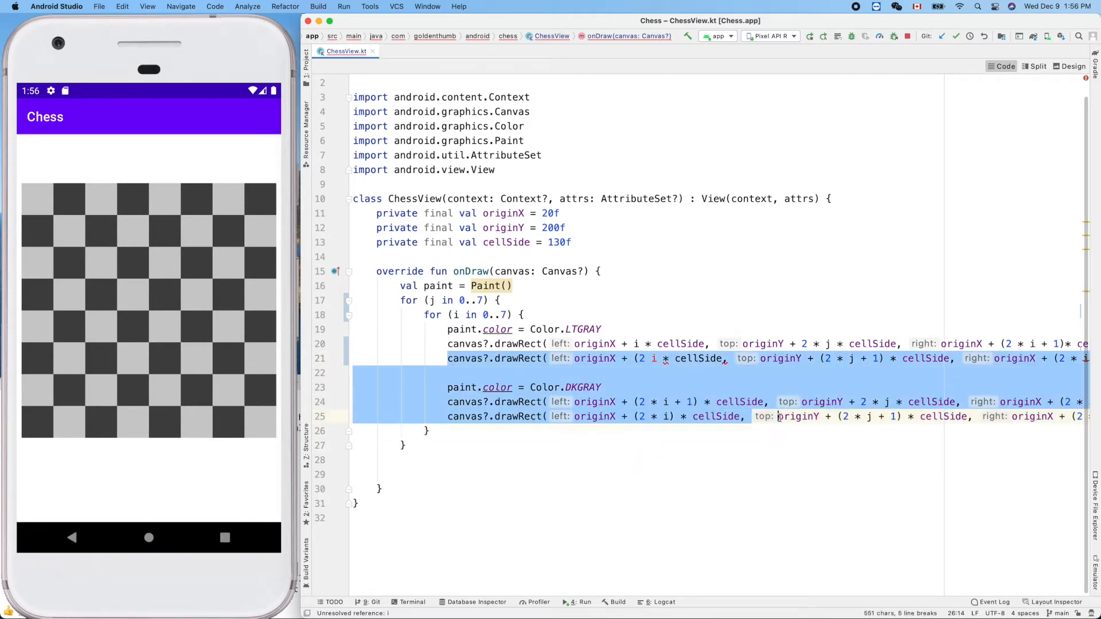
- Scroll the editor right to reach the drawRect and DKGRAY lines to delete
scroll("right", 3)
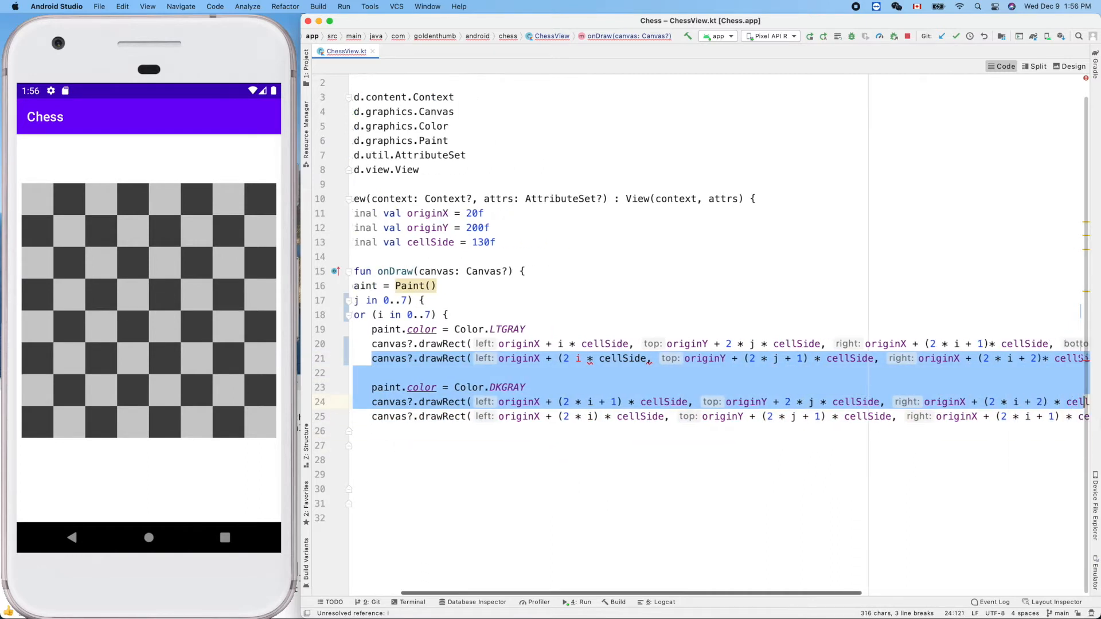
scroll("right", 3)
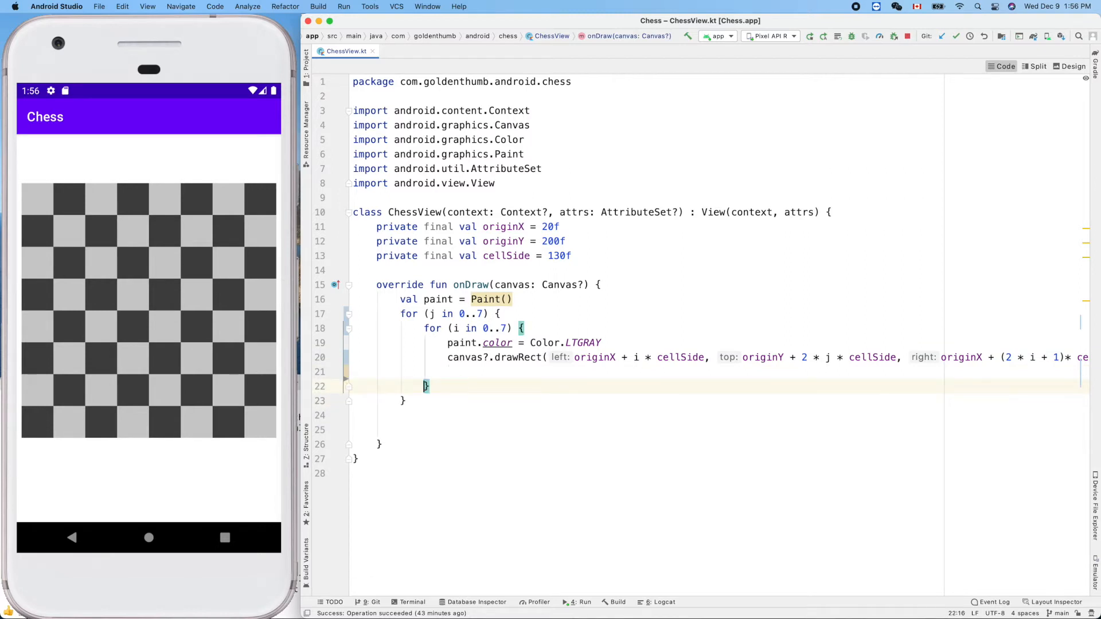
- Remove the leftover empty lines and go to the doubled row term in drawRect's top edge
left_click(492, 372)
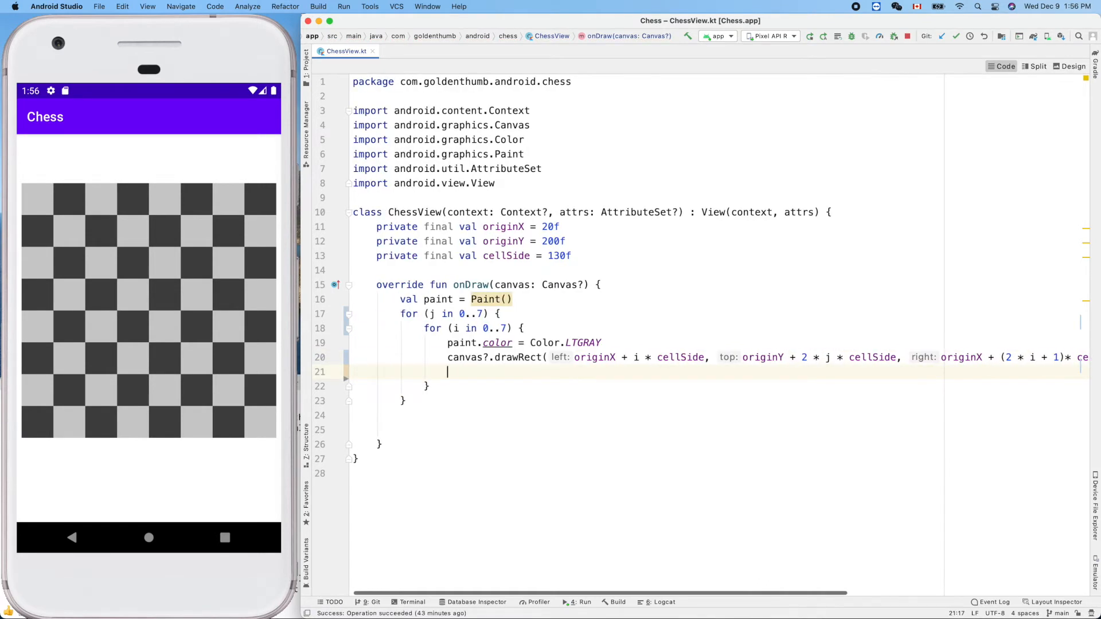
key("Backspace")
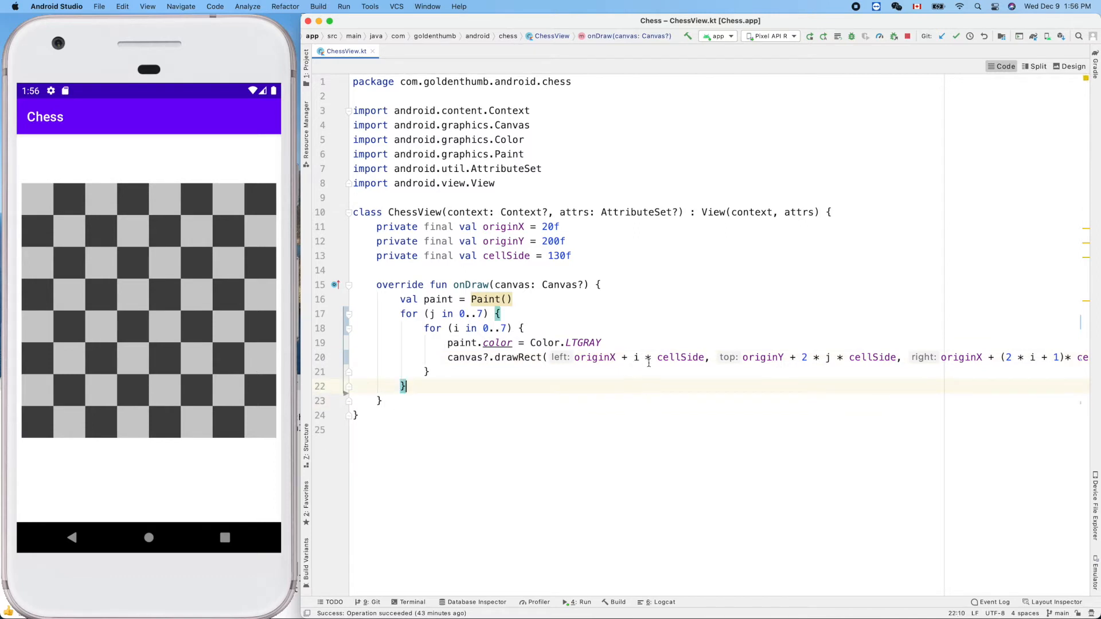
scroll("right", 3)
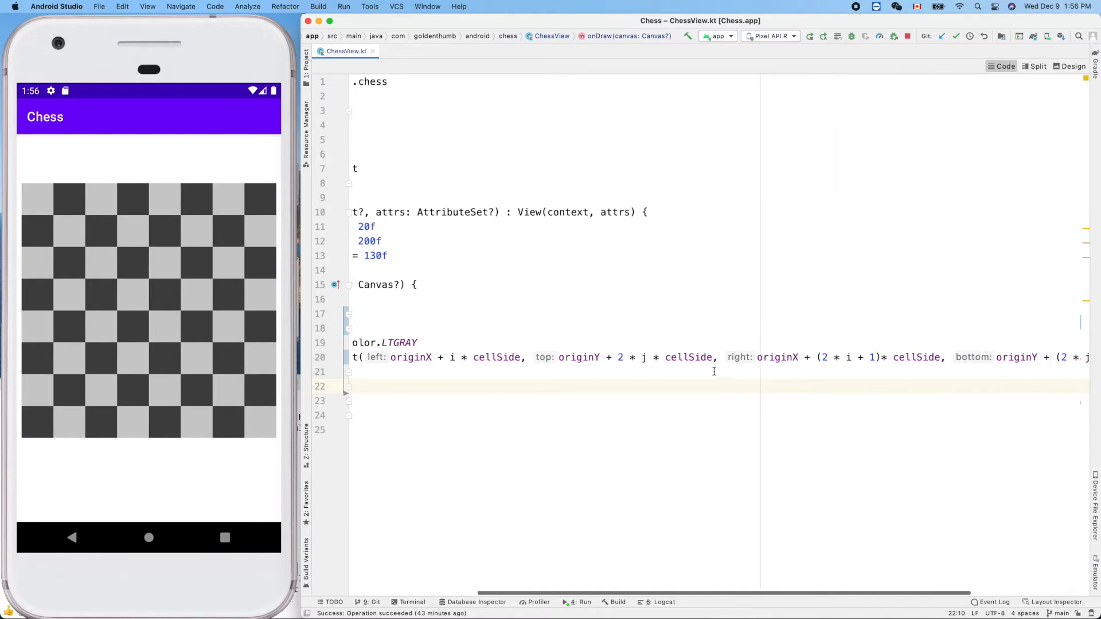
left_click(640, 358)
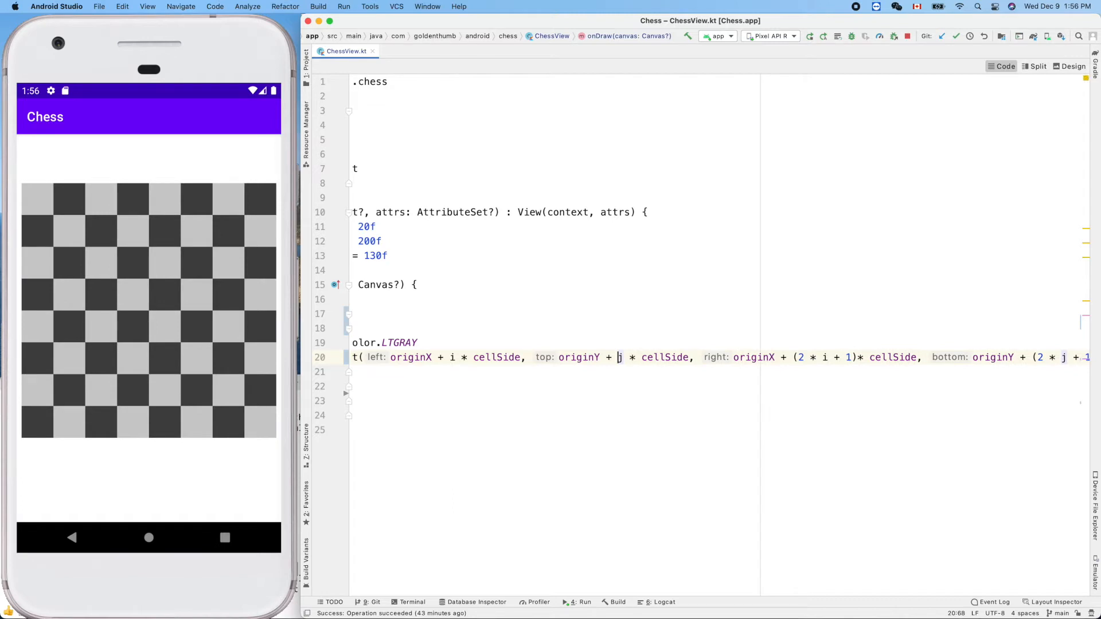
scroll("right", 3)
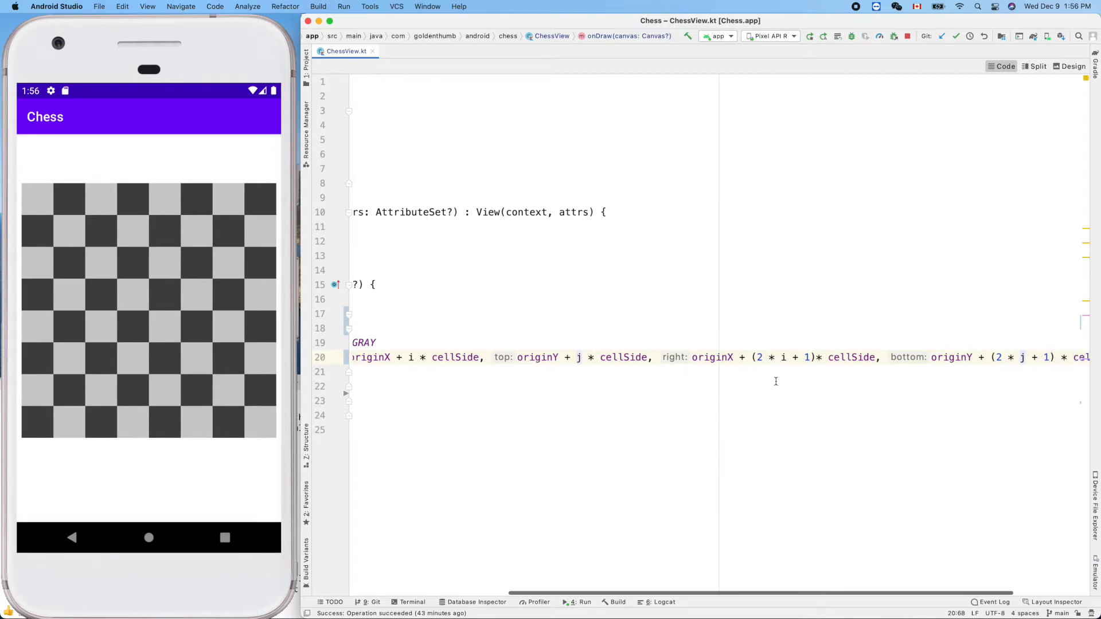
mouse_move(783, 357)
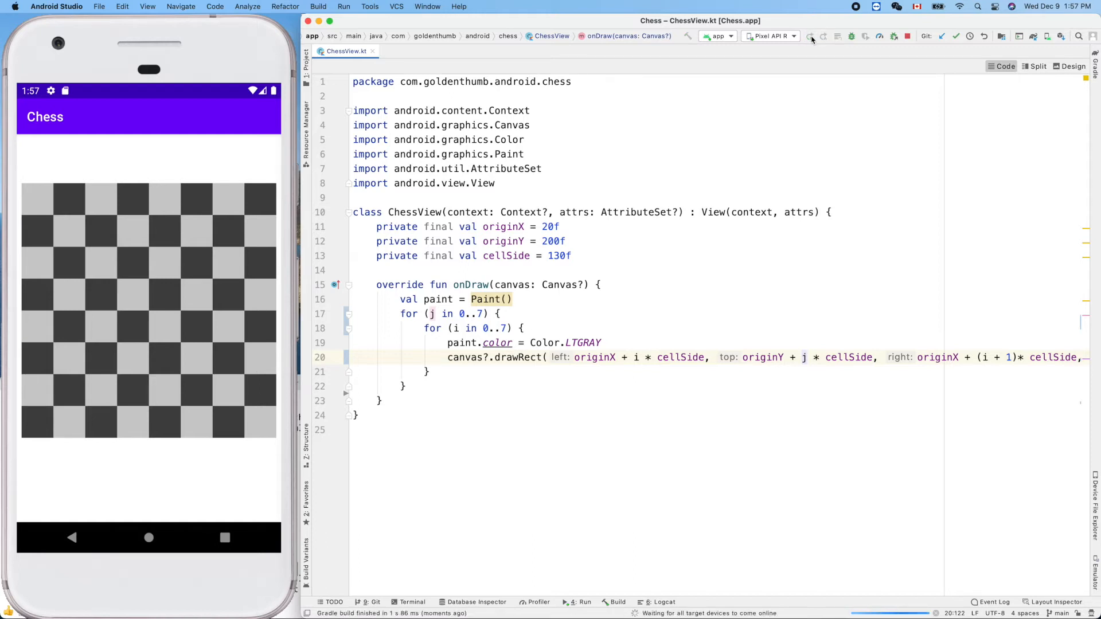
- Set paint.color to Color.DKGRAY and rerun the app so the emulator shows a solid dark-gray board
left_click(809, 36)
type("D")
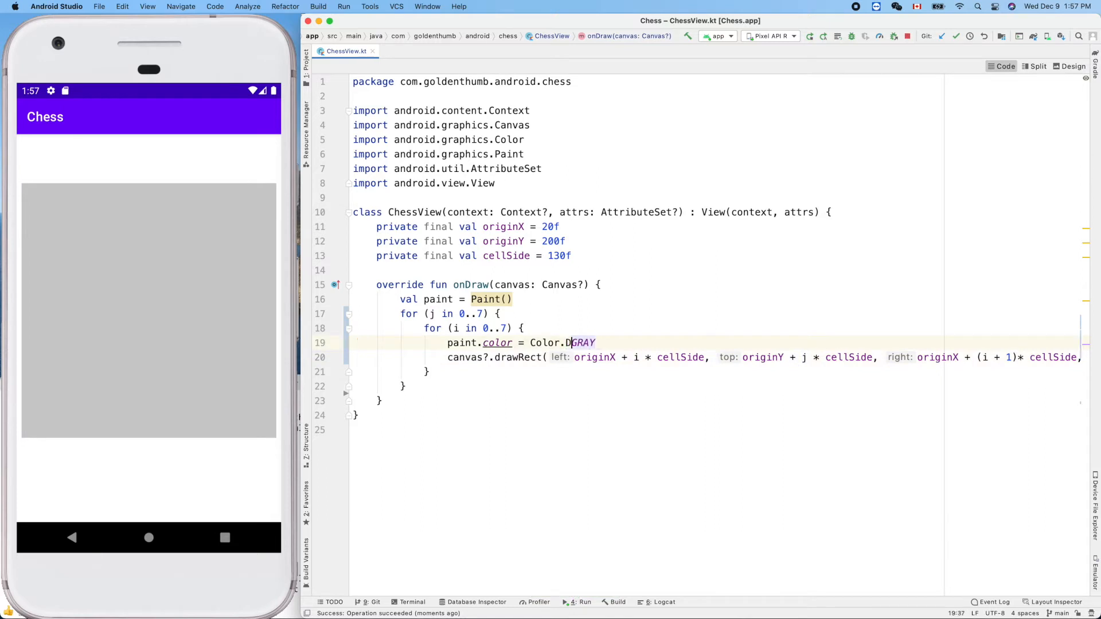
type("K")
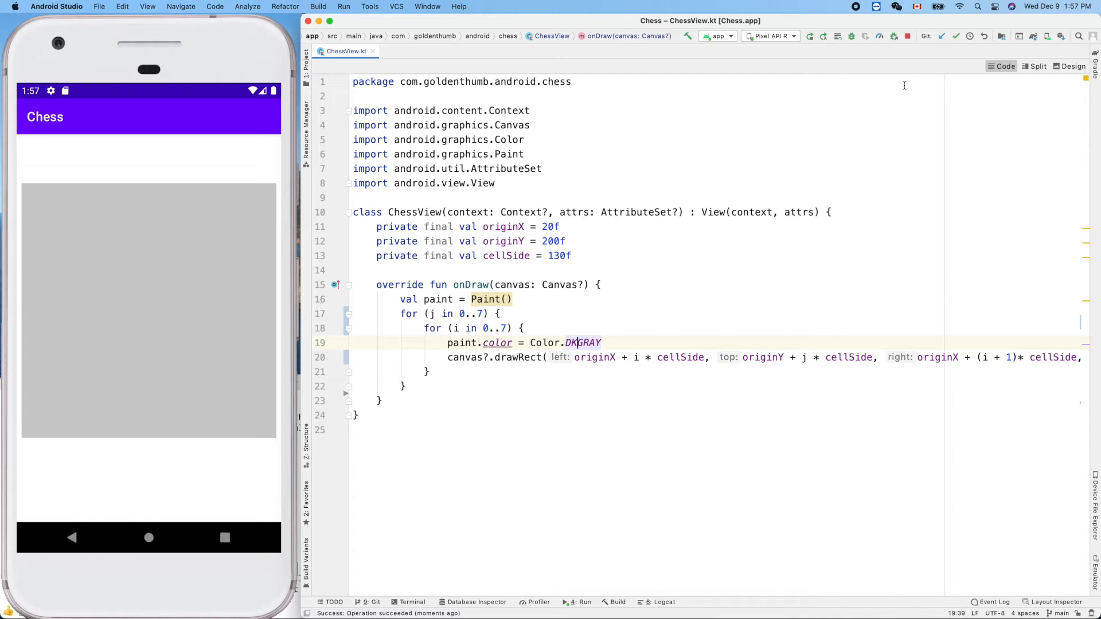
left_click(838, 36)
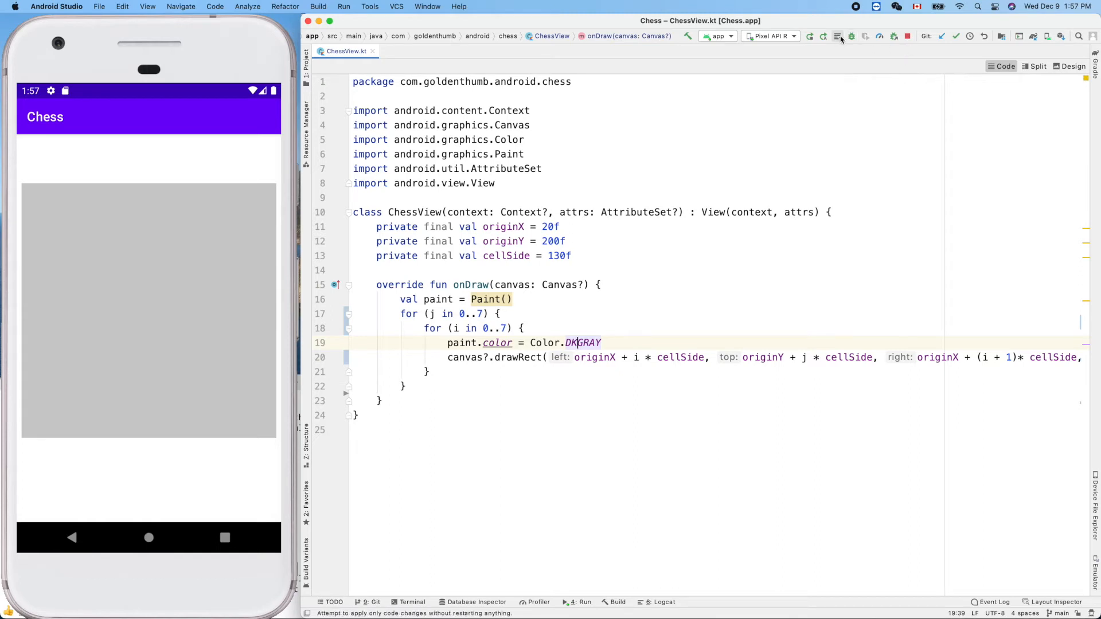
left_click(809, 36)
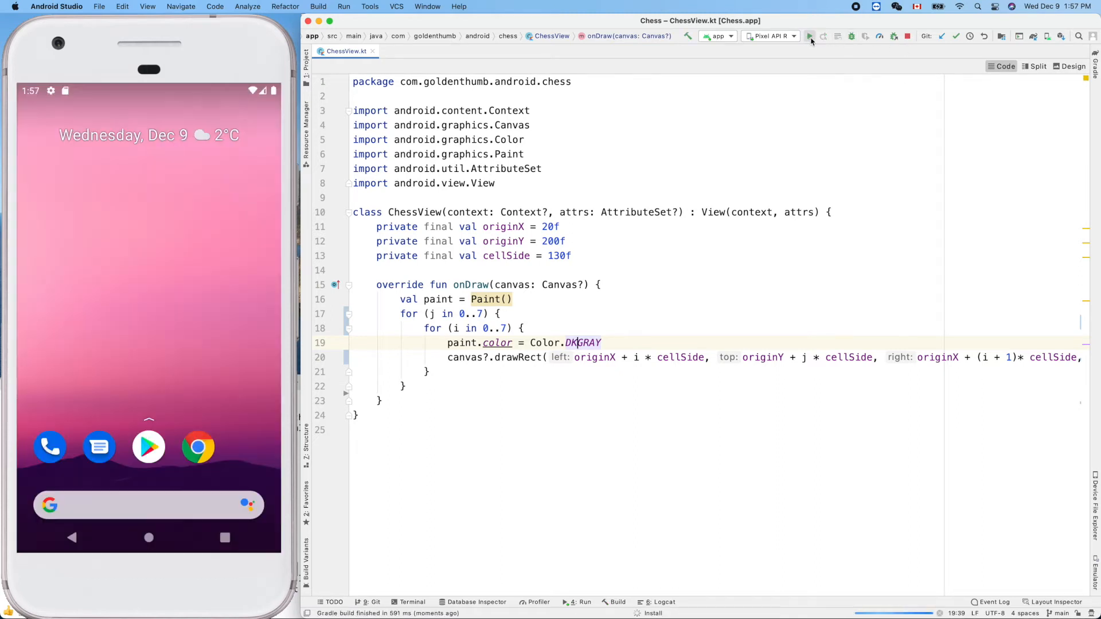
left_click(809, 35)
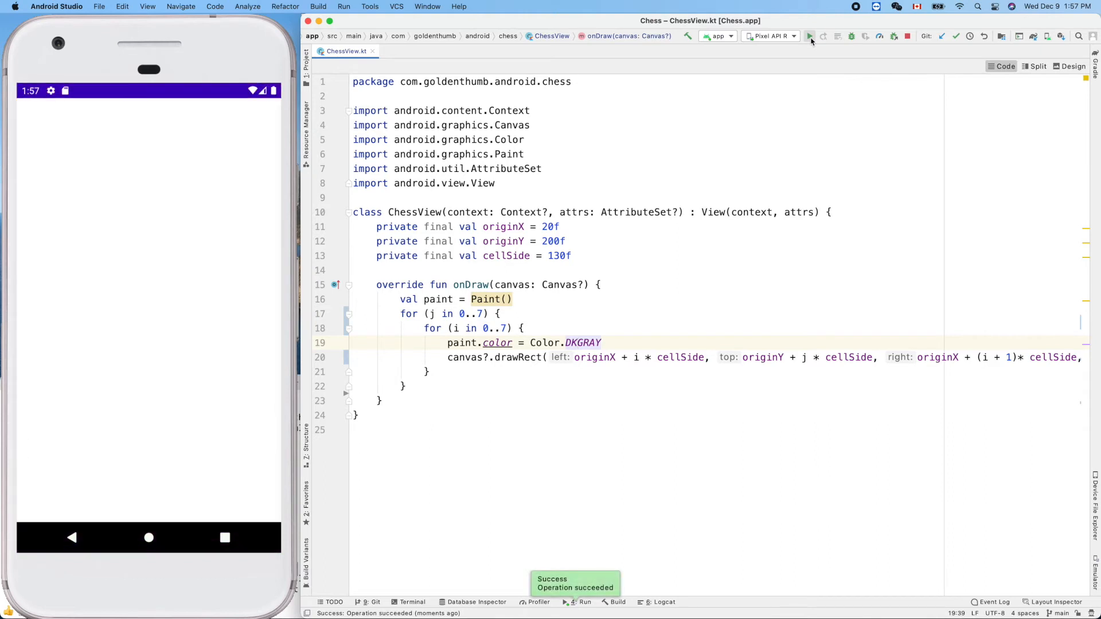
left_click(809, 36)
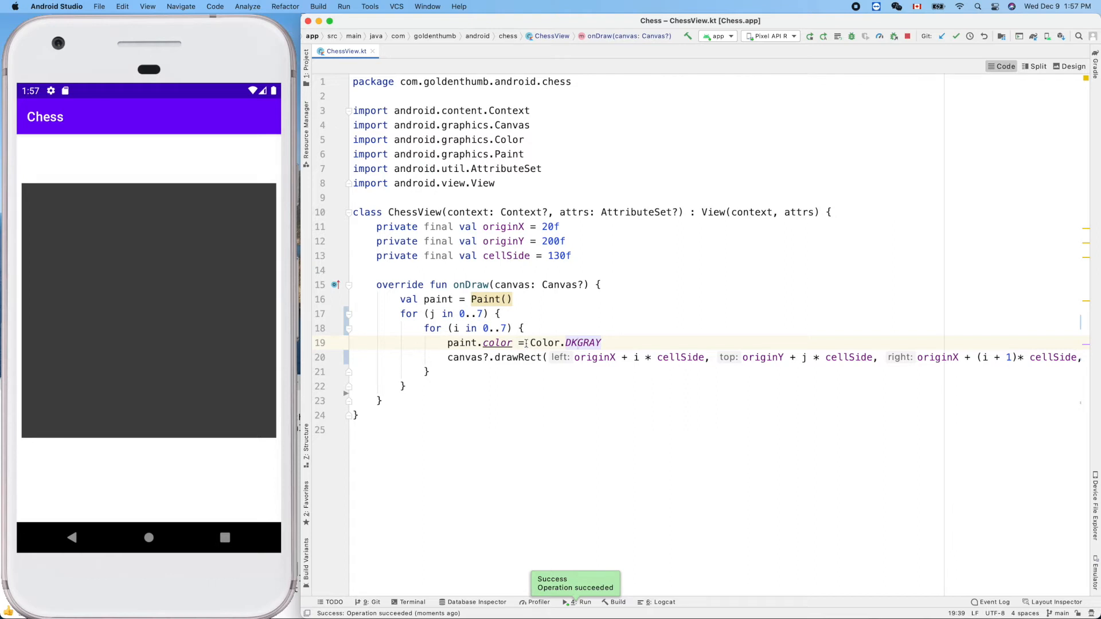
mouse_move(630, 336)
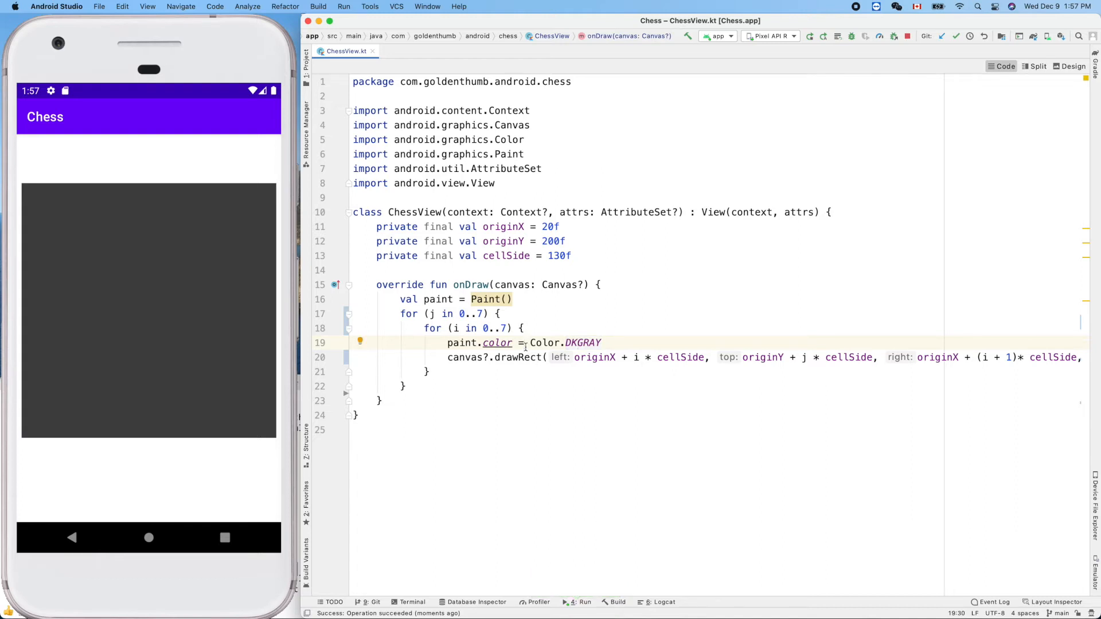
- Set paint.color = if ((i + j) % 2 == 0) Color.DKGRAY else Color.LTGRAY
type("if (i + j")
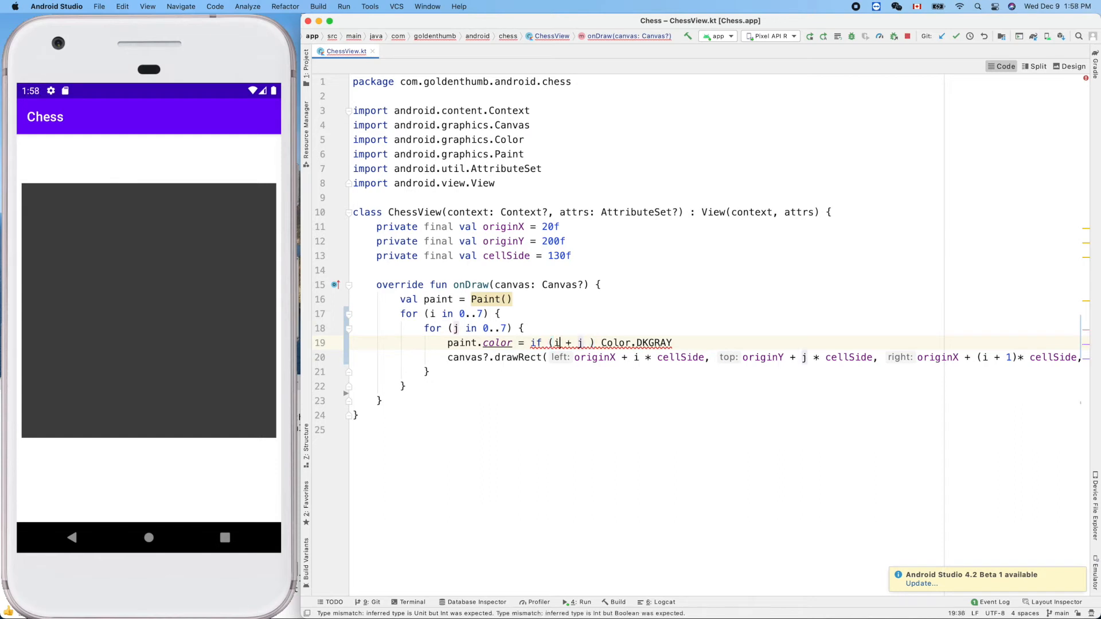
type("(")
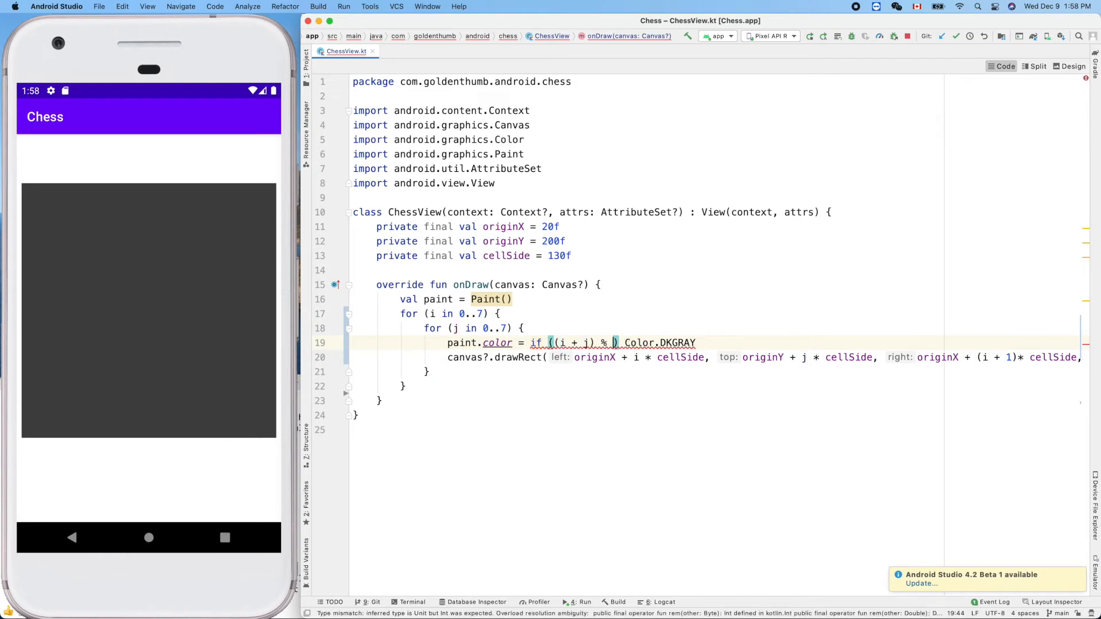
type("2 ==")
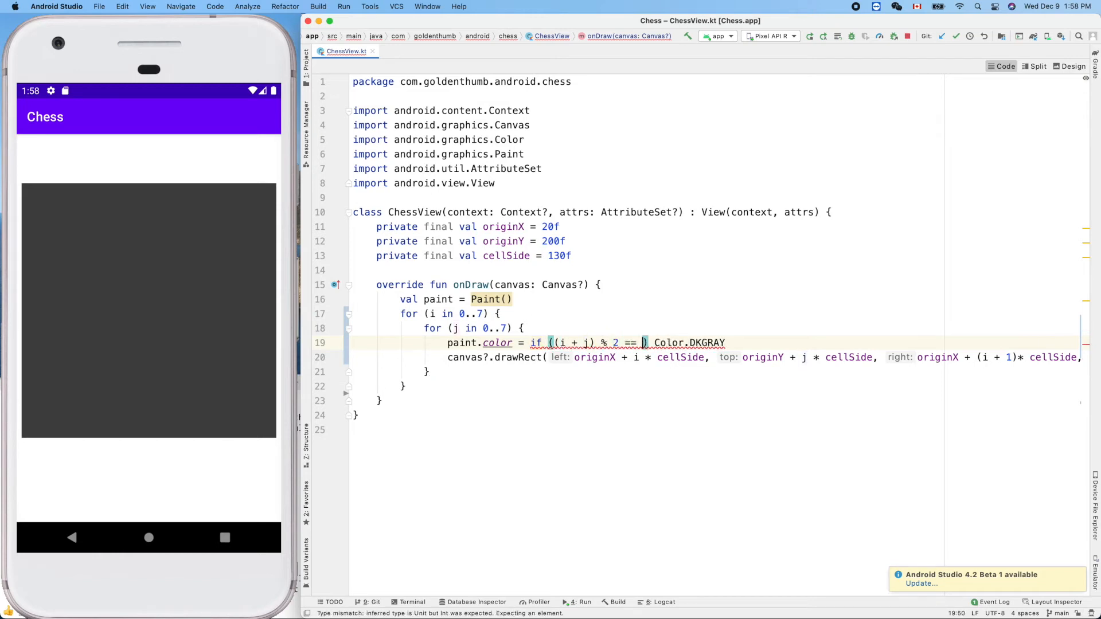
type("0")
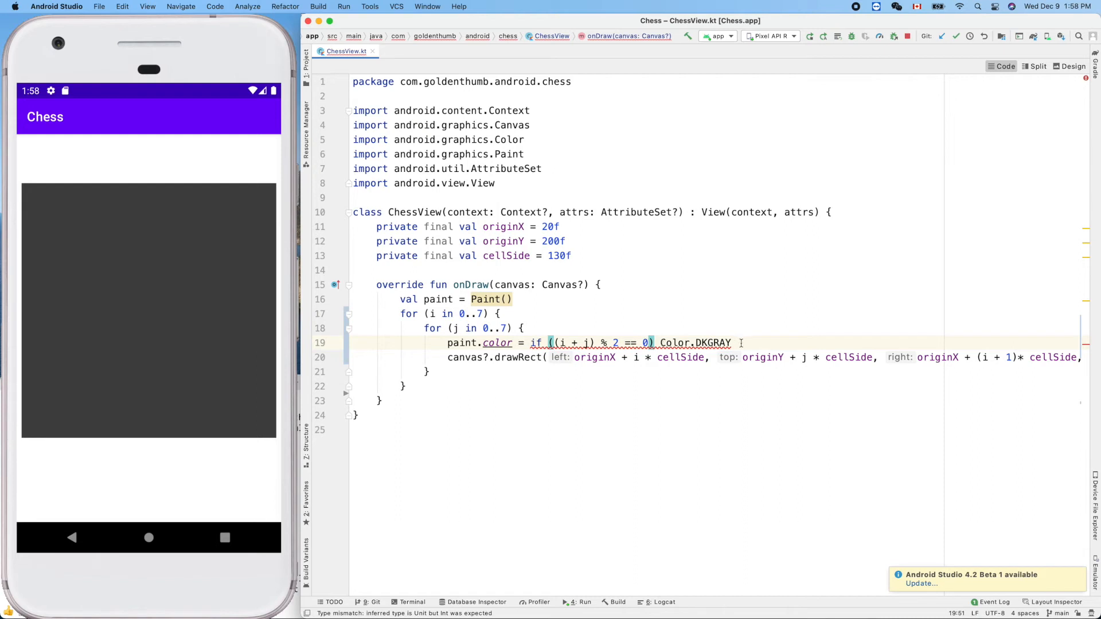
type("else")
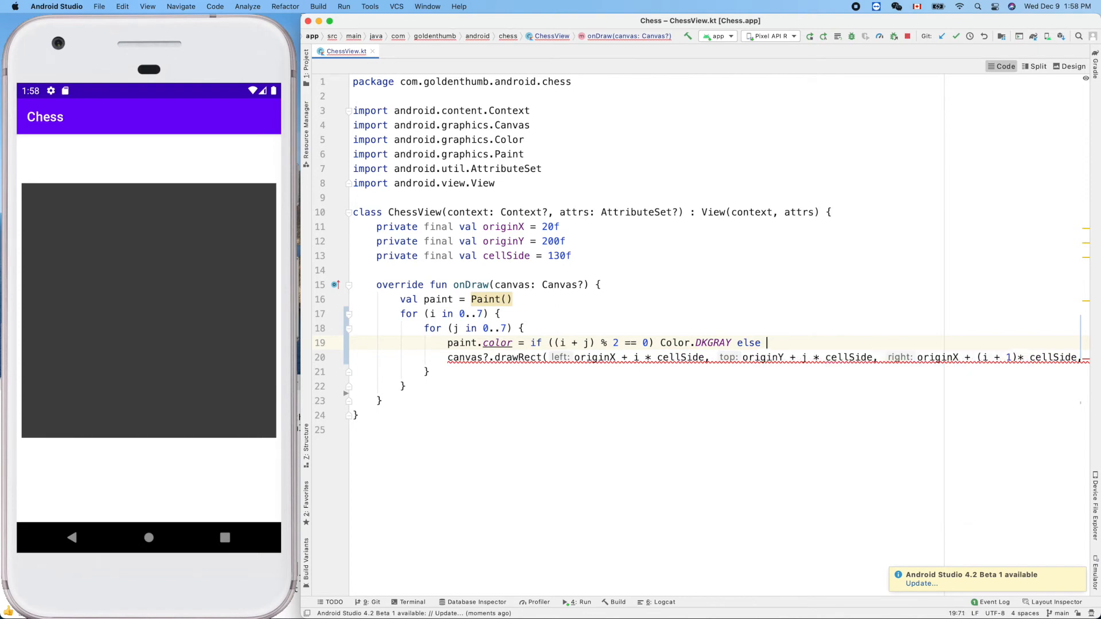
type("Color.")
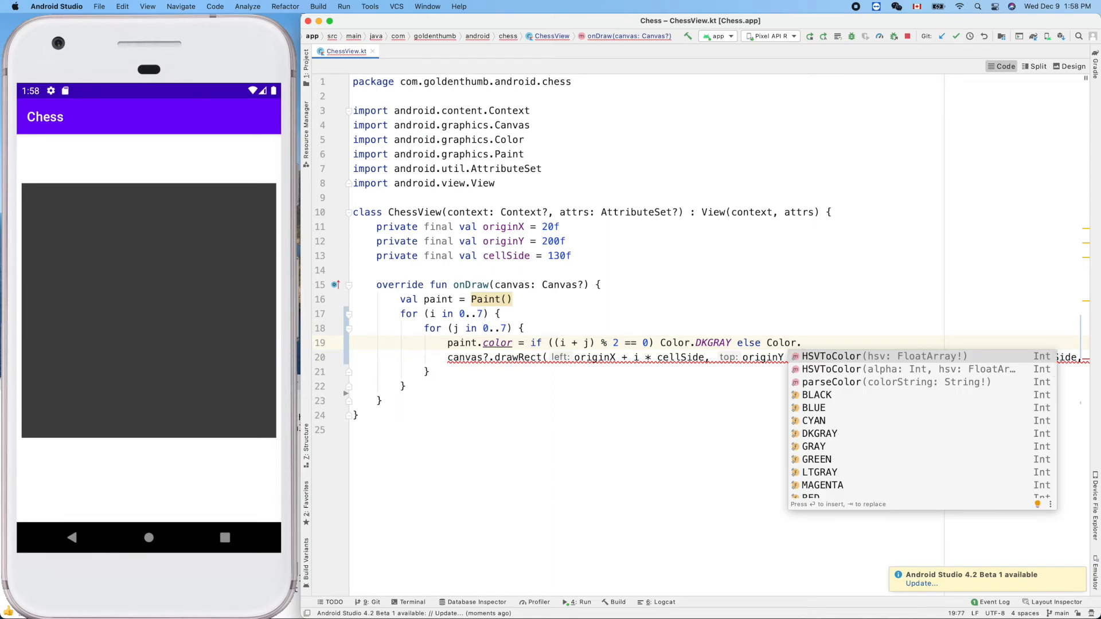
type("LTGRAY")
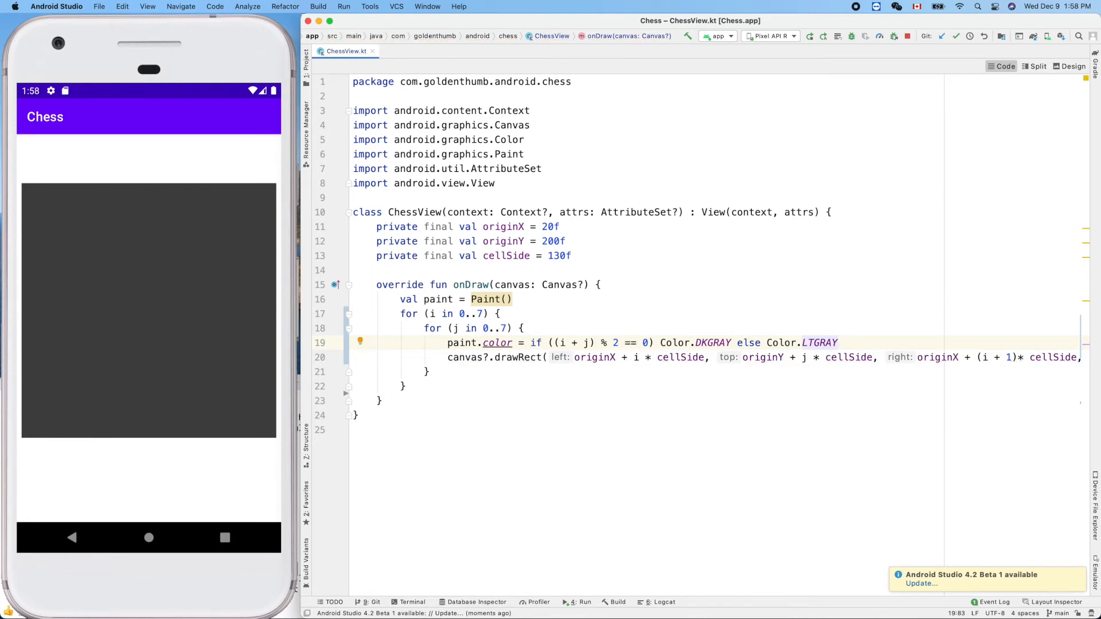
mouse_move(742, 106)
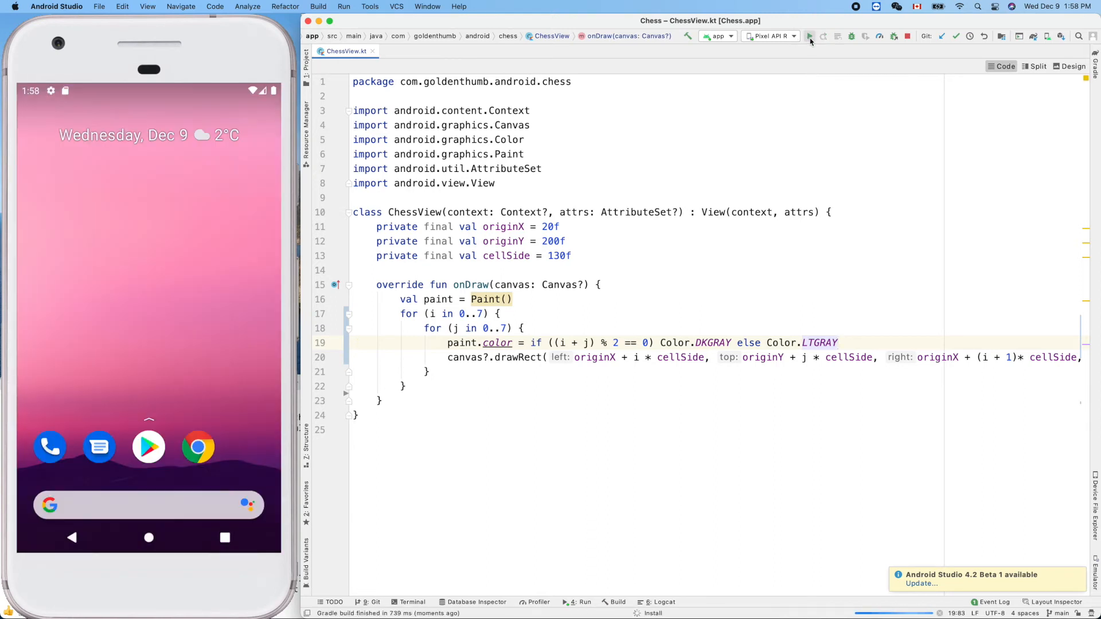
- Run the app so the emulator shows the alternating gray 8×8 checkerboard
left_click(808, 35)
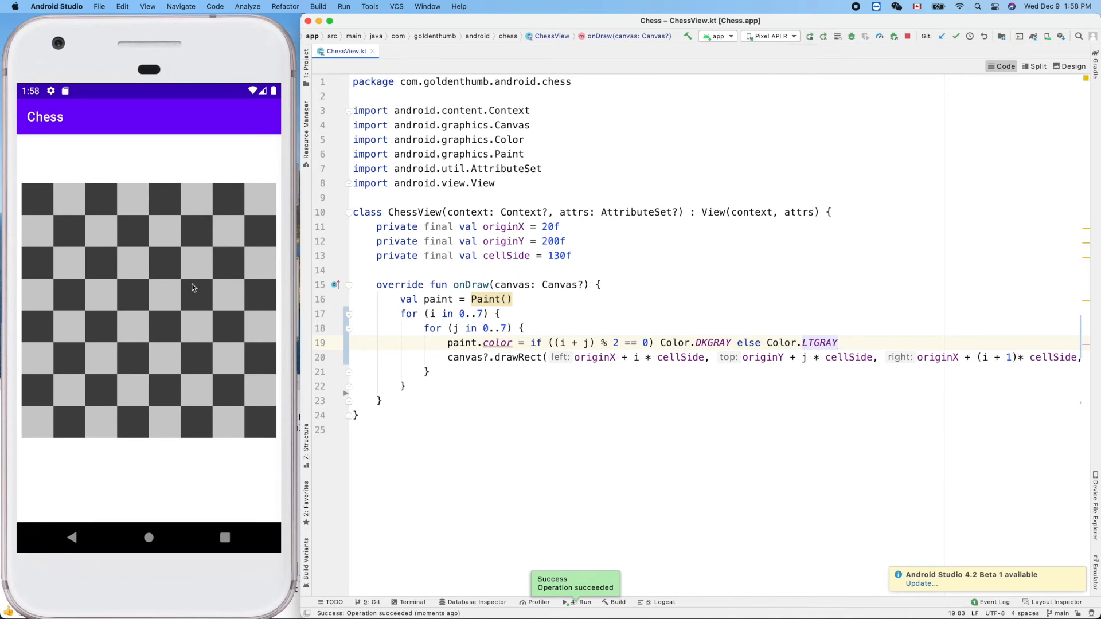
mouse_move(93, 389)
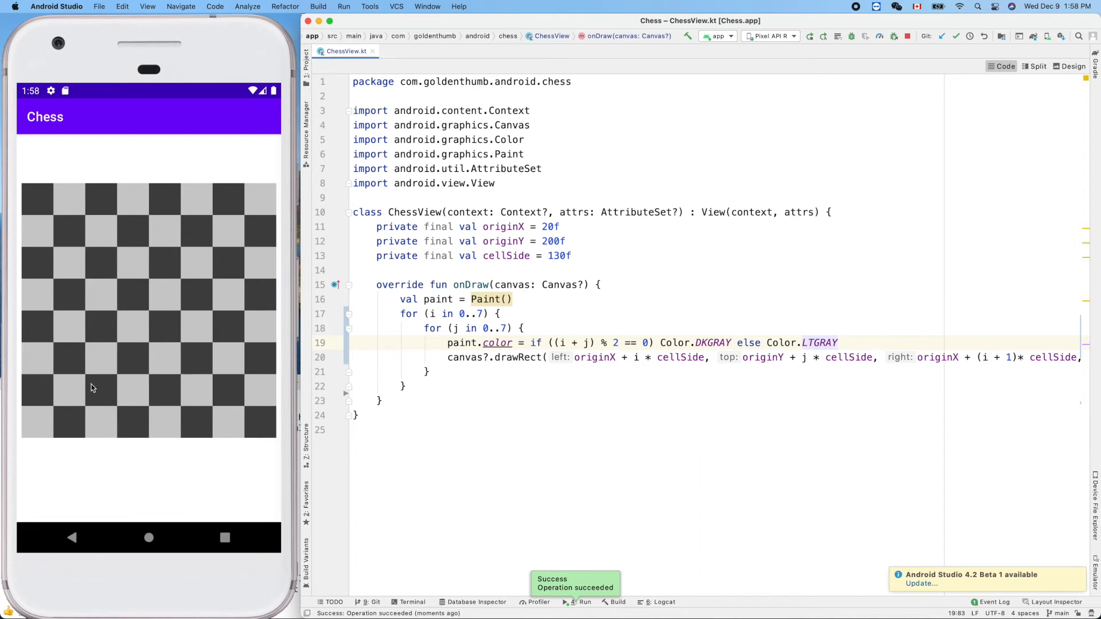
mouse_move(74, 440)
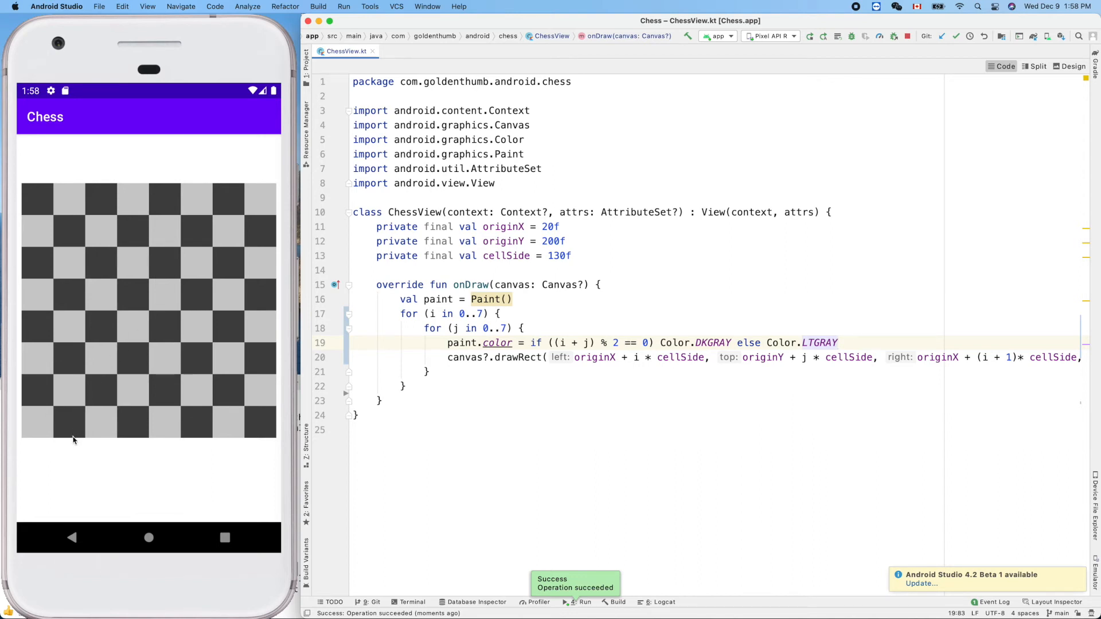
mouse_move(62, 444)
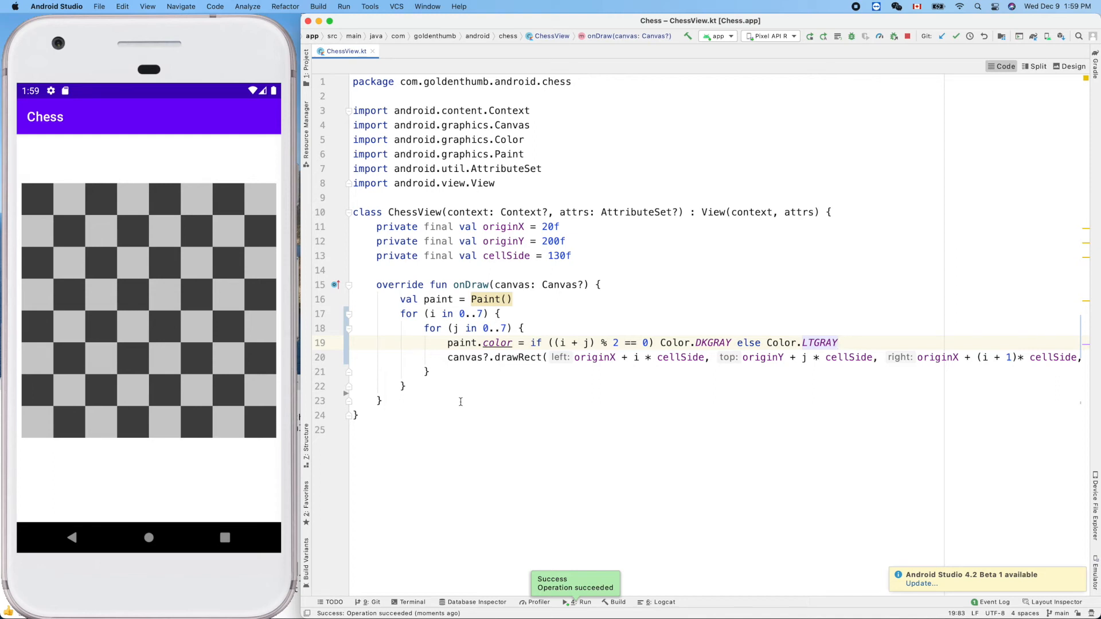
mouse_move(559, 201)
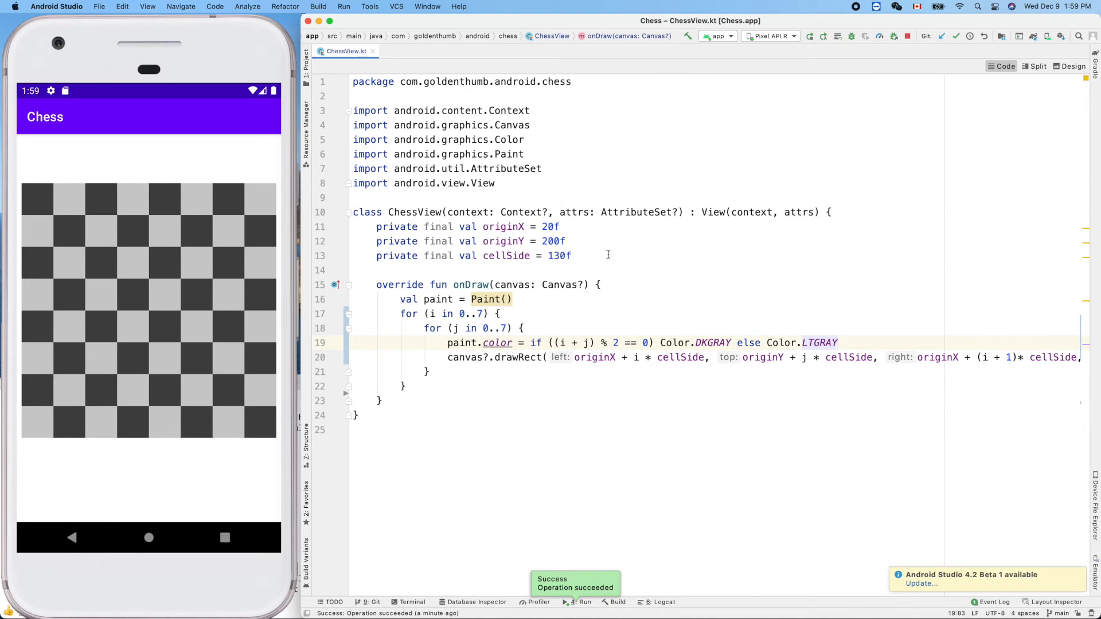
mouse_move(616, 271)
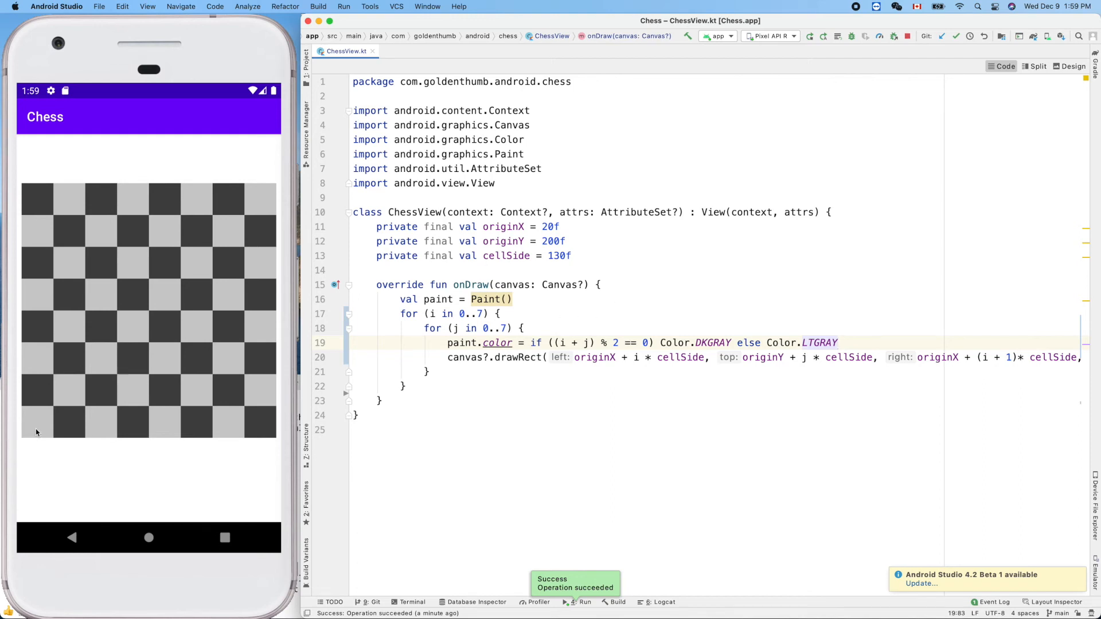
mouse_move(36, 436)
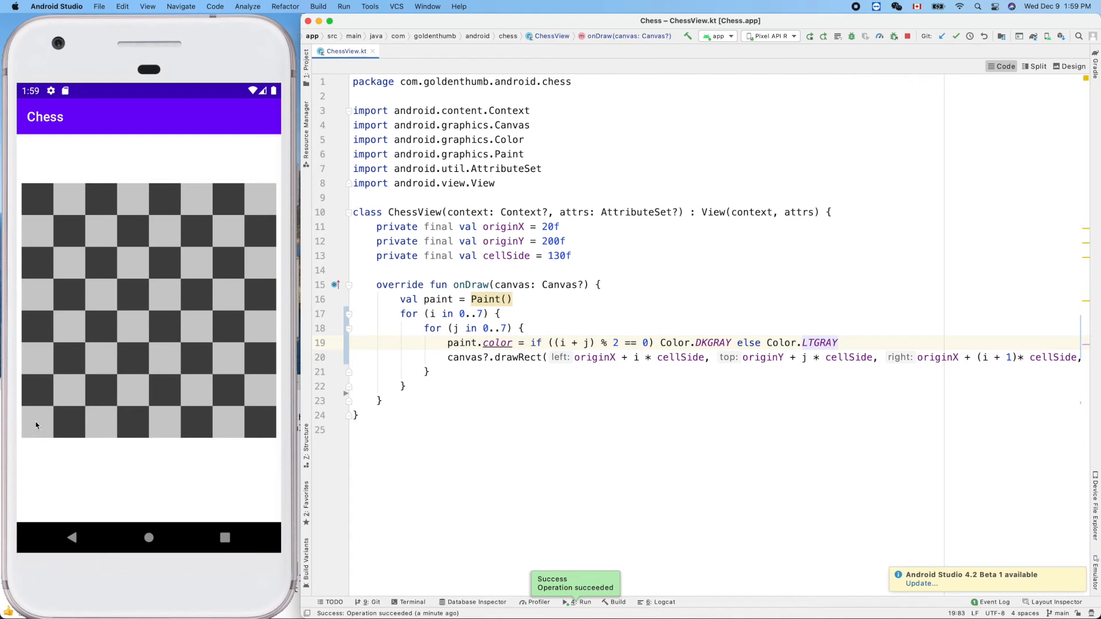
mouse_move(39, 204)
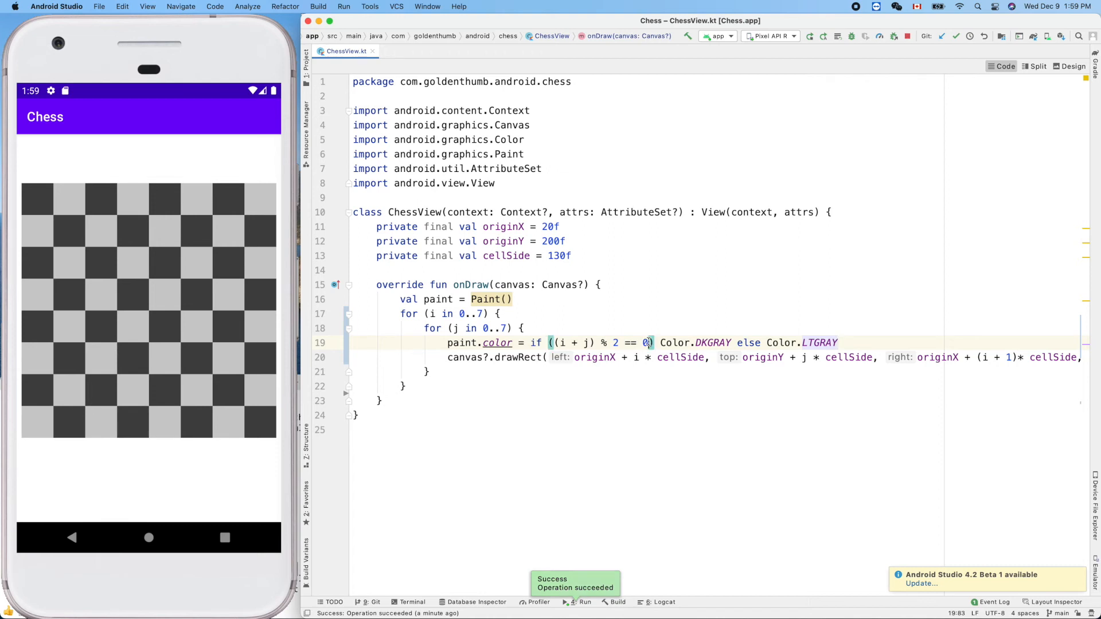
- Change the parity test to (i + j) % 2 == 1 and rerun to swap the board colors
key("Backspace")
type("1")
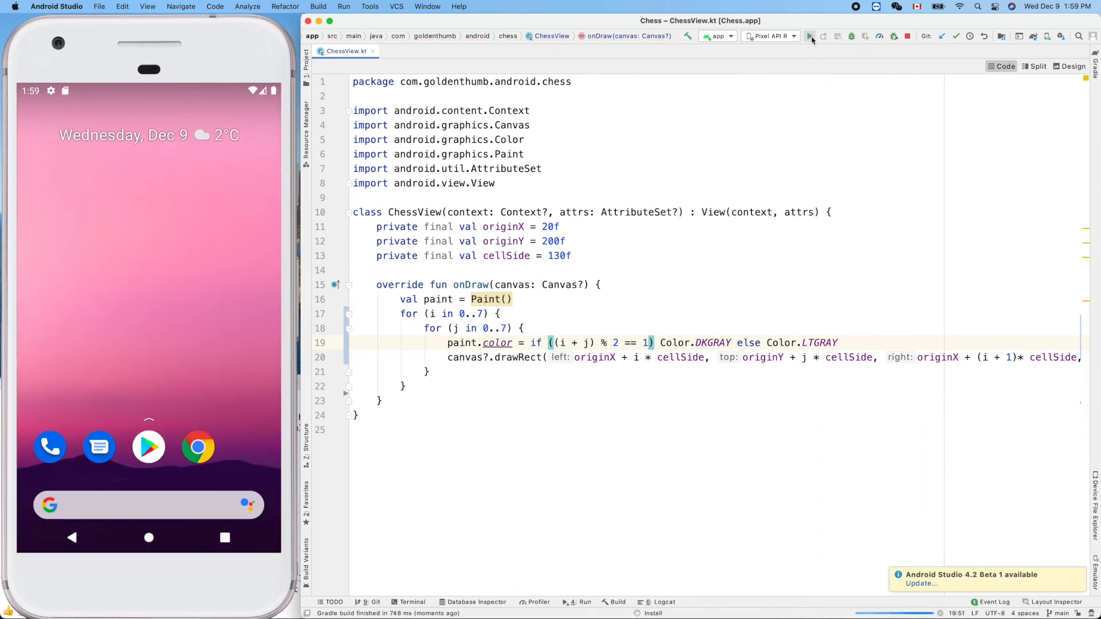
left_click(808, 36)
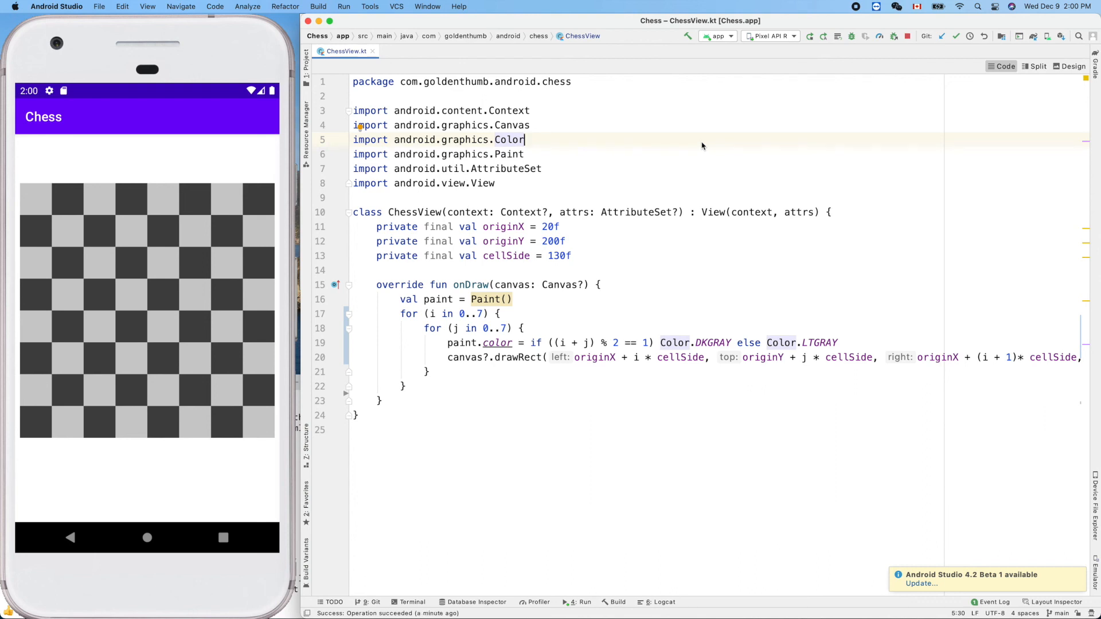
mouse_move(532, 368)
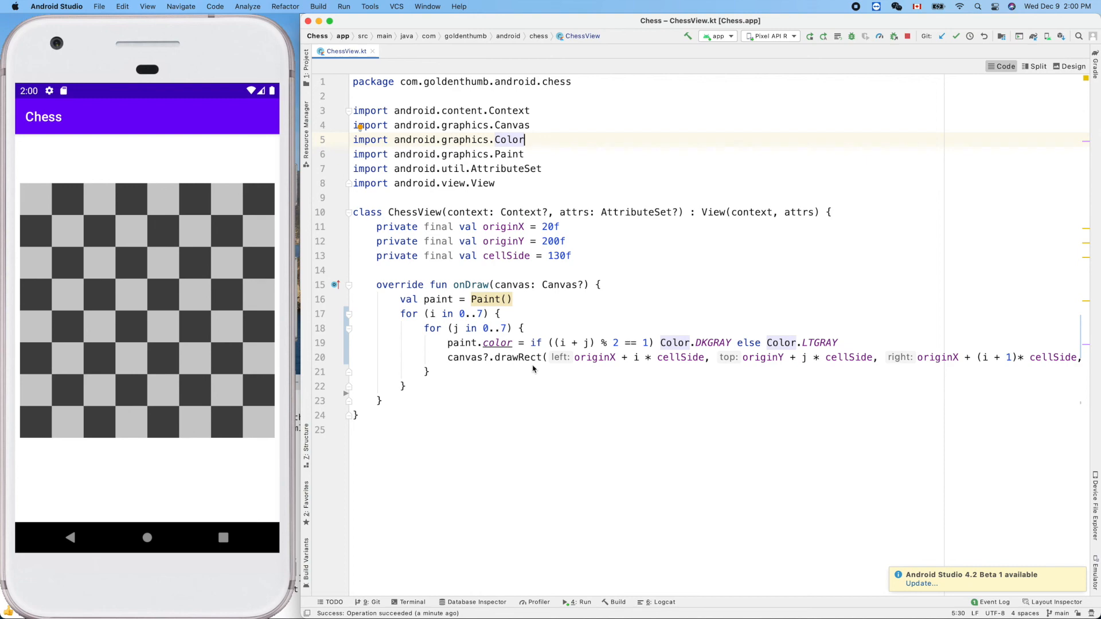
mouse_move(547, 377)
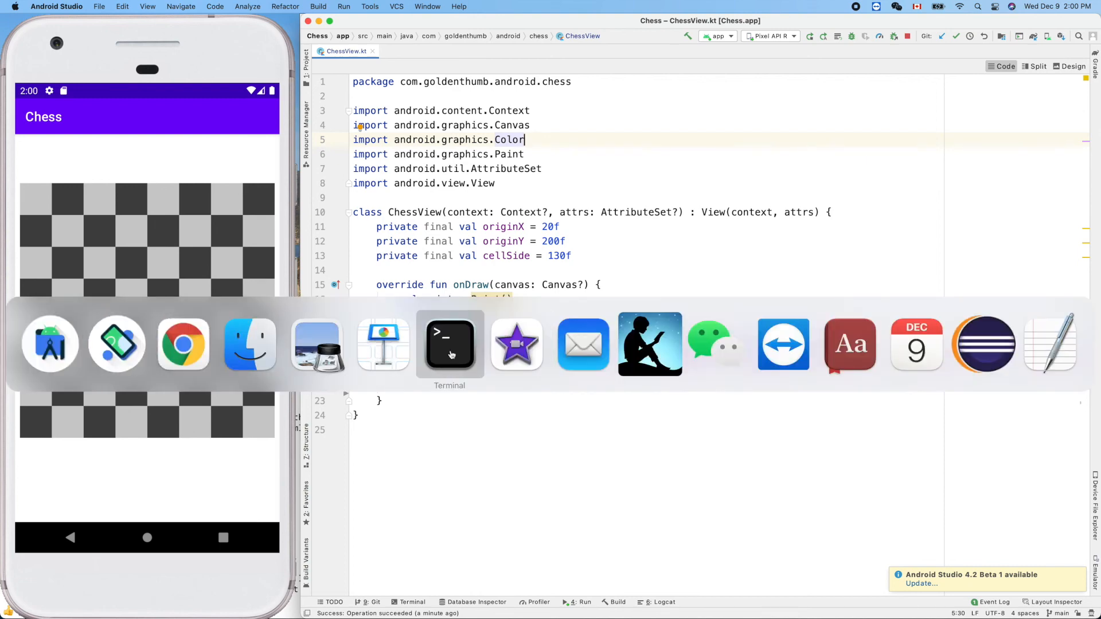
- In Terminal, enter the commit message "refactored chessboard drawing code"
left_click(450, 344)
type("refactored")
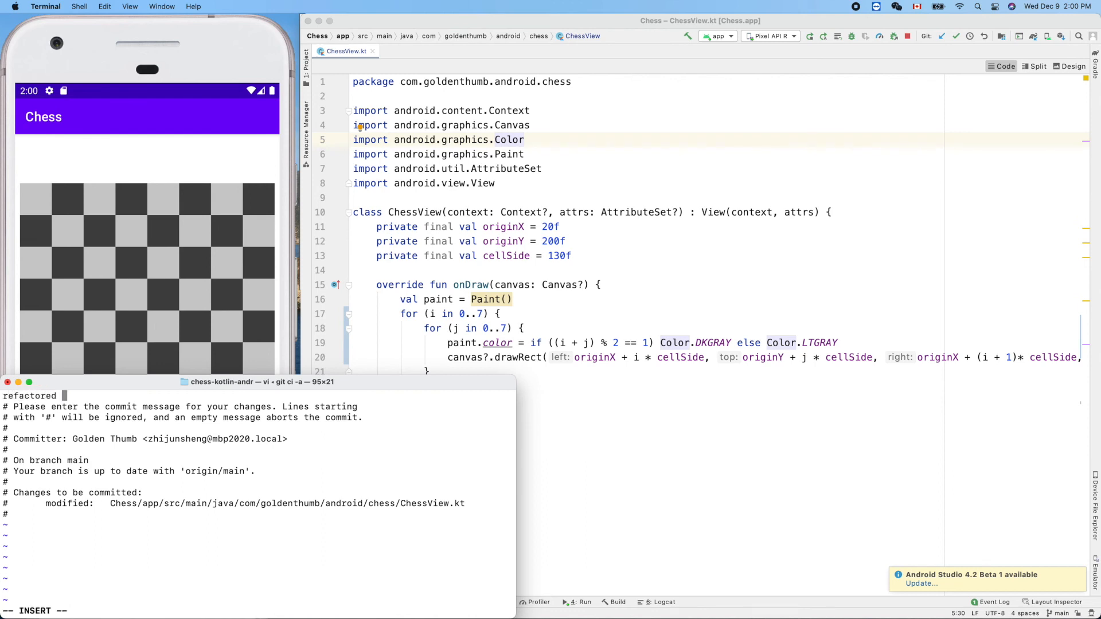
type("chess")
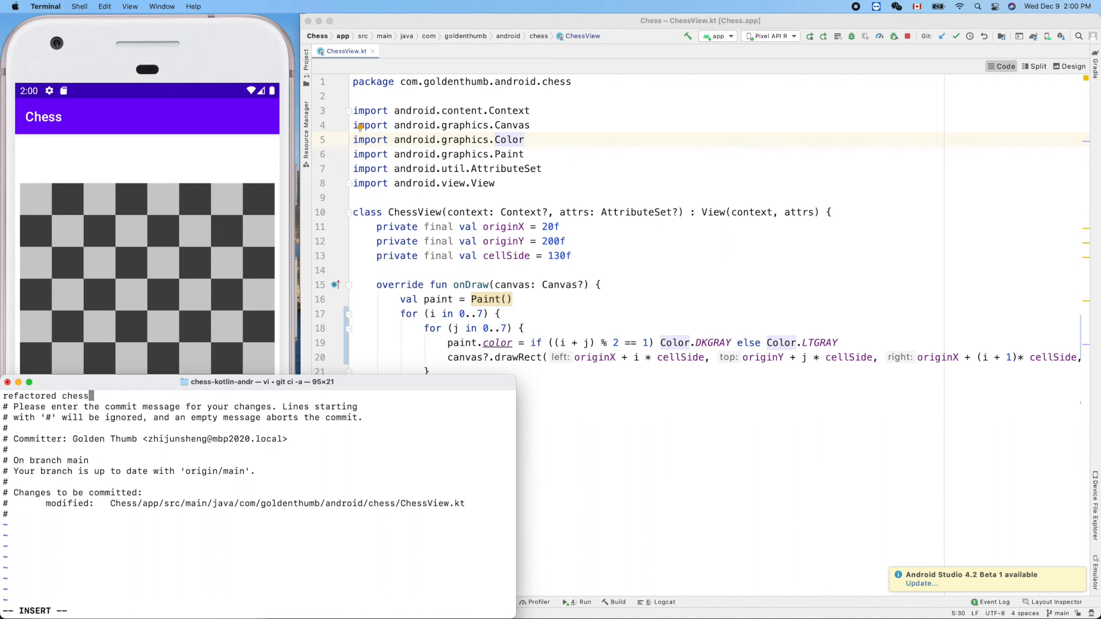
type("board drawing")
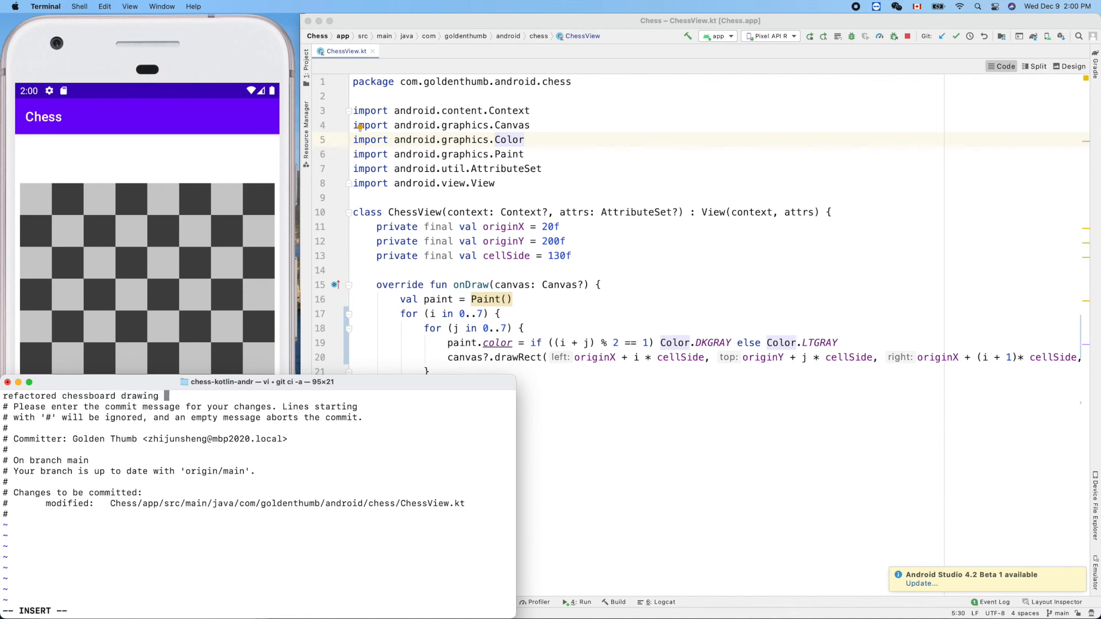
type("code")
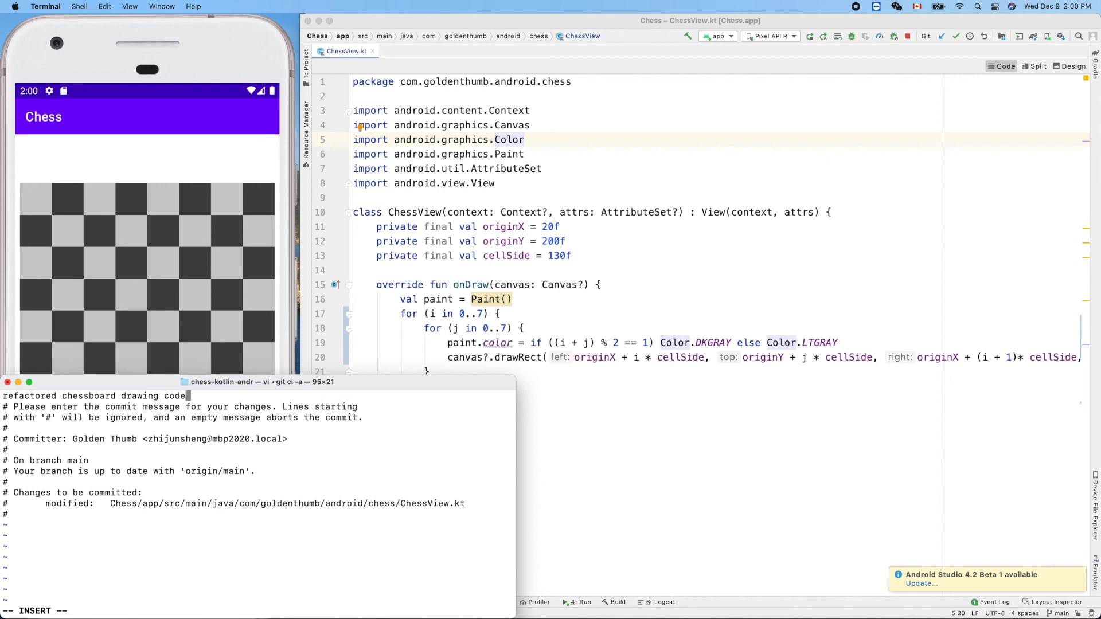